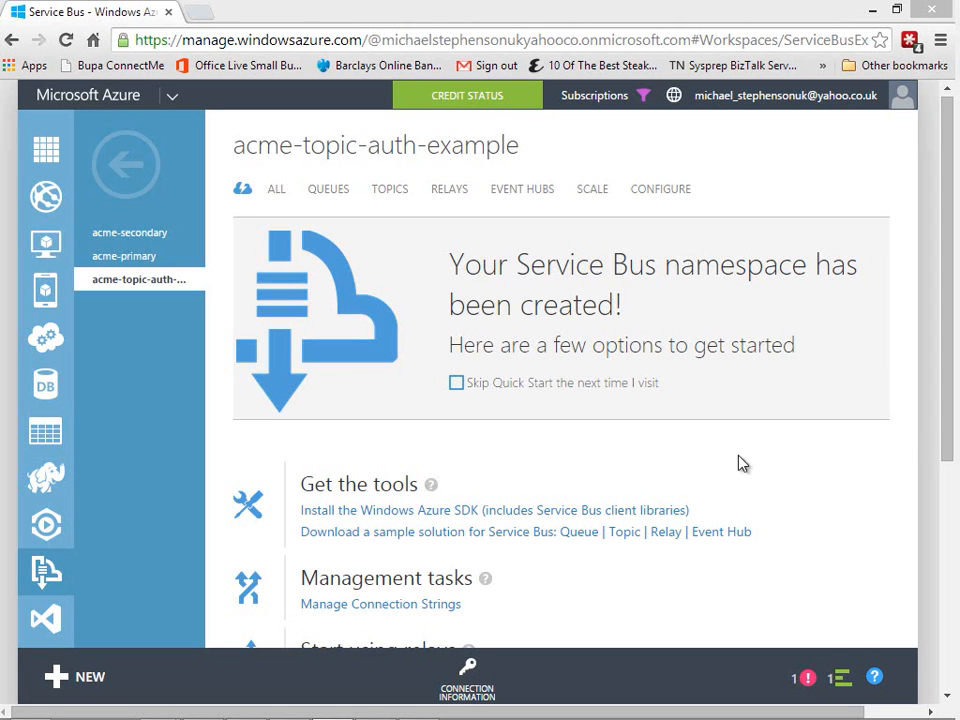
pyautogui.moveTo(812, 492)
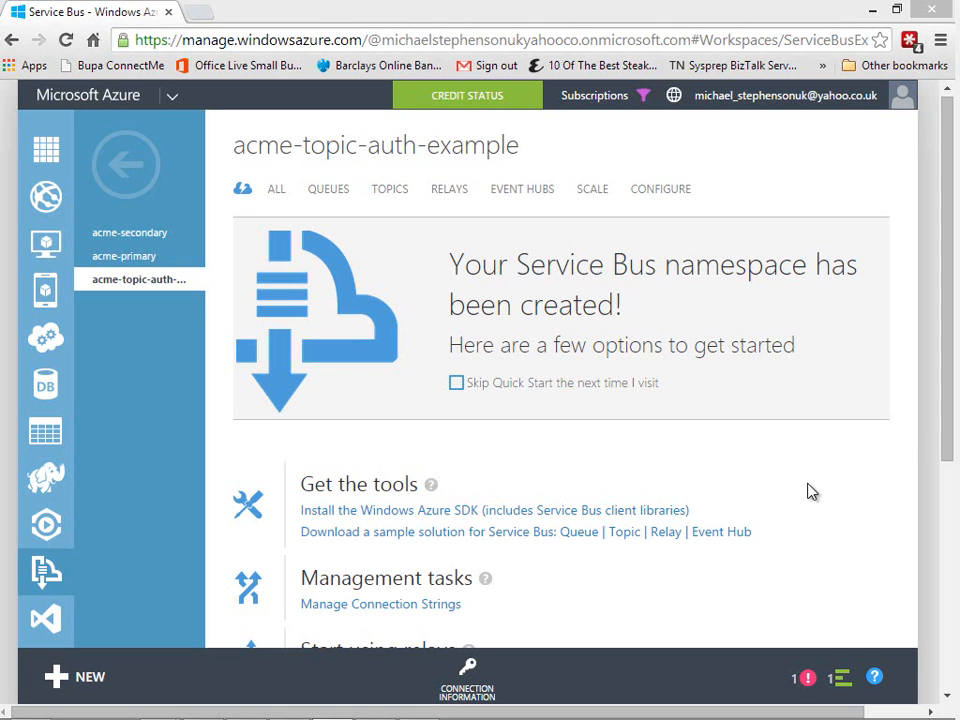
pyautogui.moveTo(804, 488)
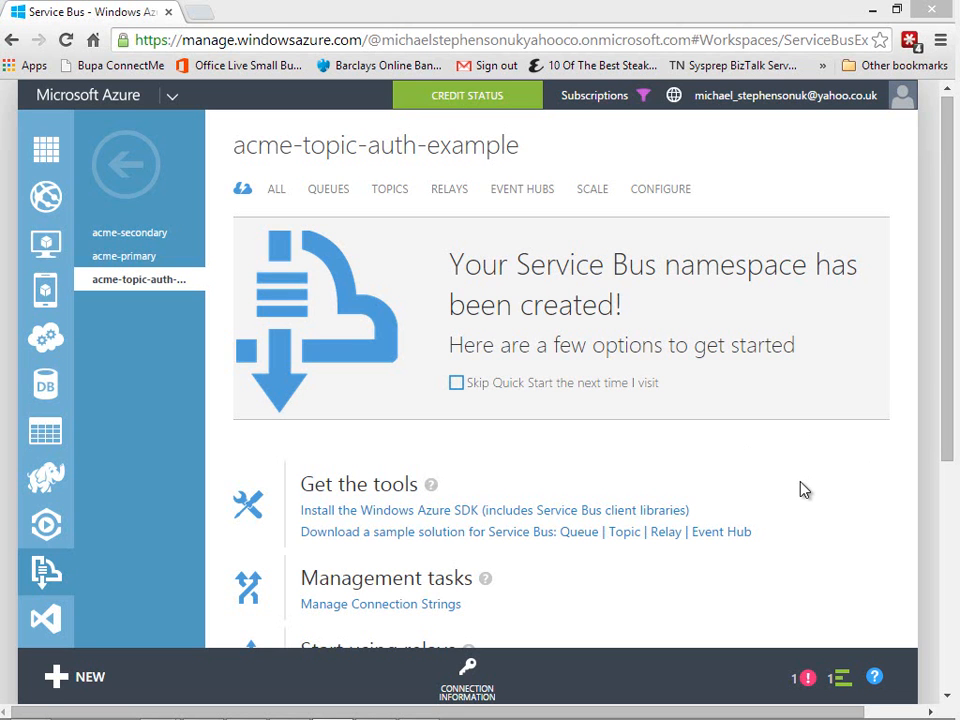
pyautogui.moveTo(776, 488)
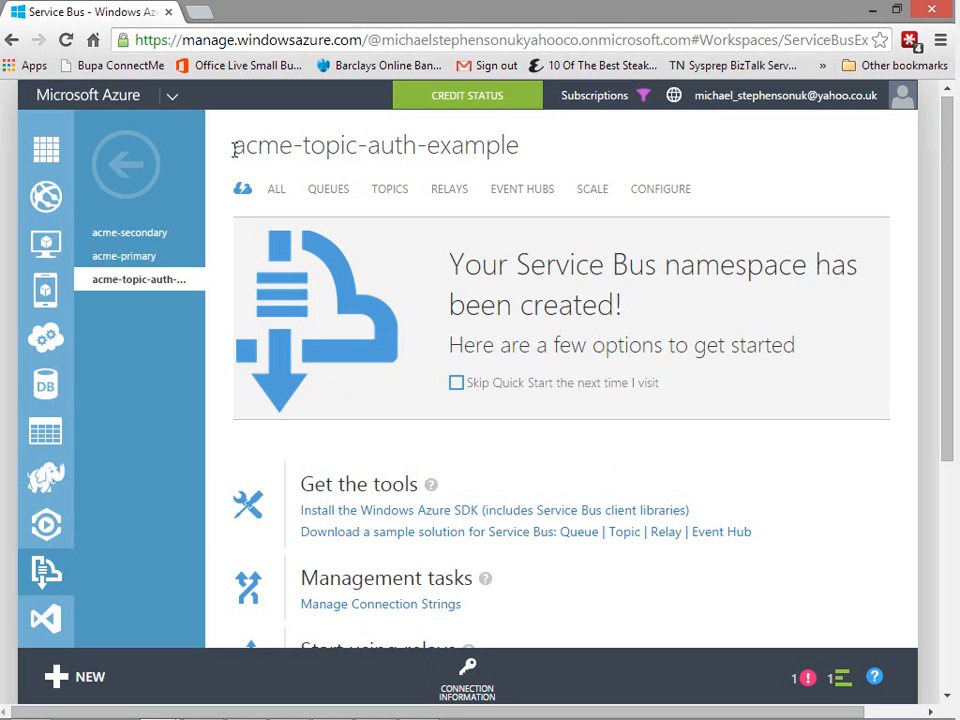
# Select mytopic and expand its receiver1 and receiver2 subscriptions
pyautogui.doubleClick(376, 144)
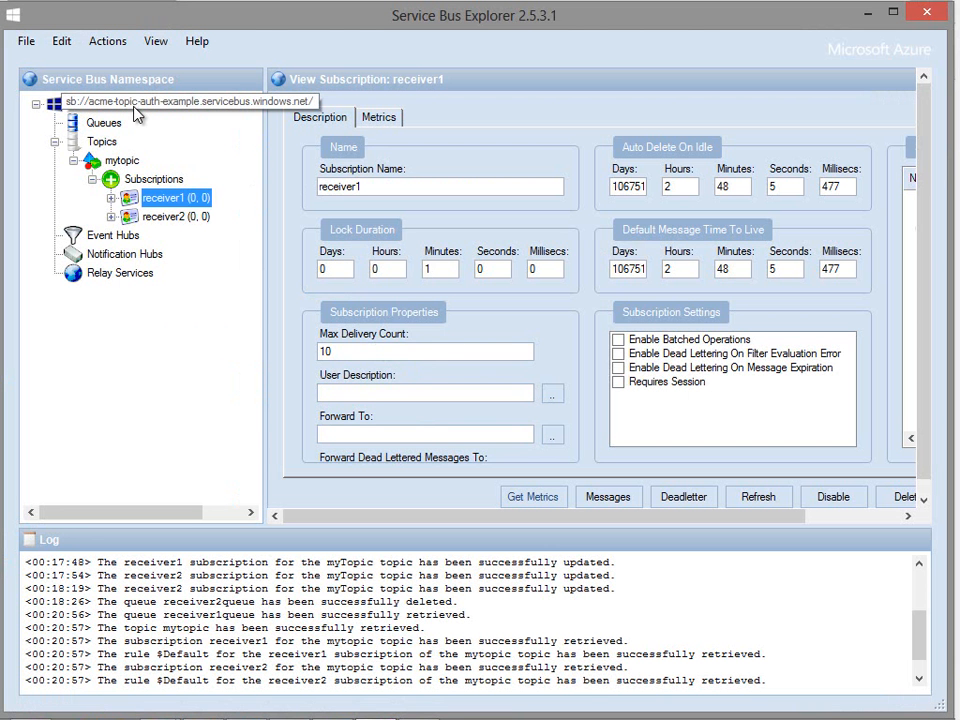
pyautogui.click(122, 160)
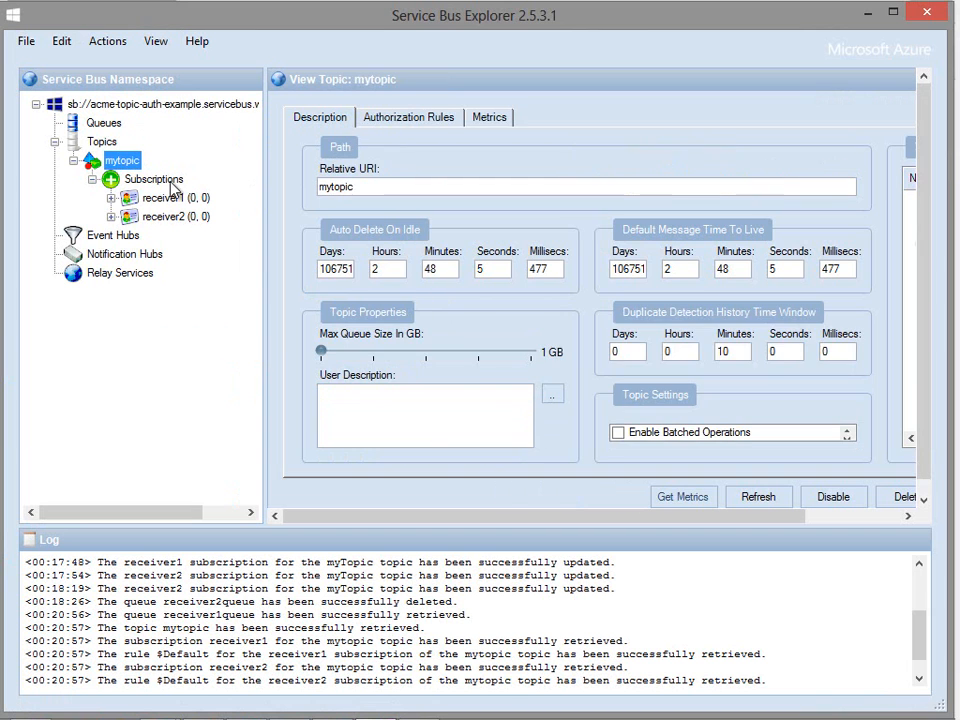
pyautogui.click(164, 198)
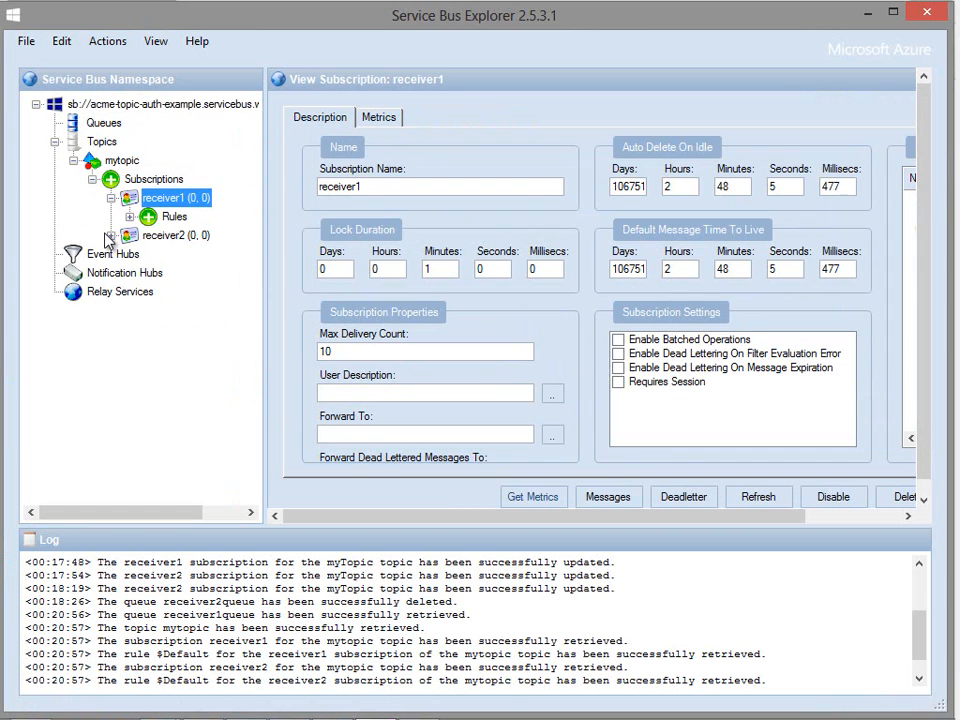
pyautogui.click(164, 236)
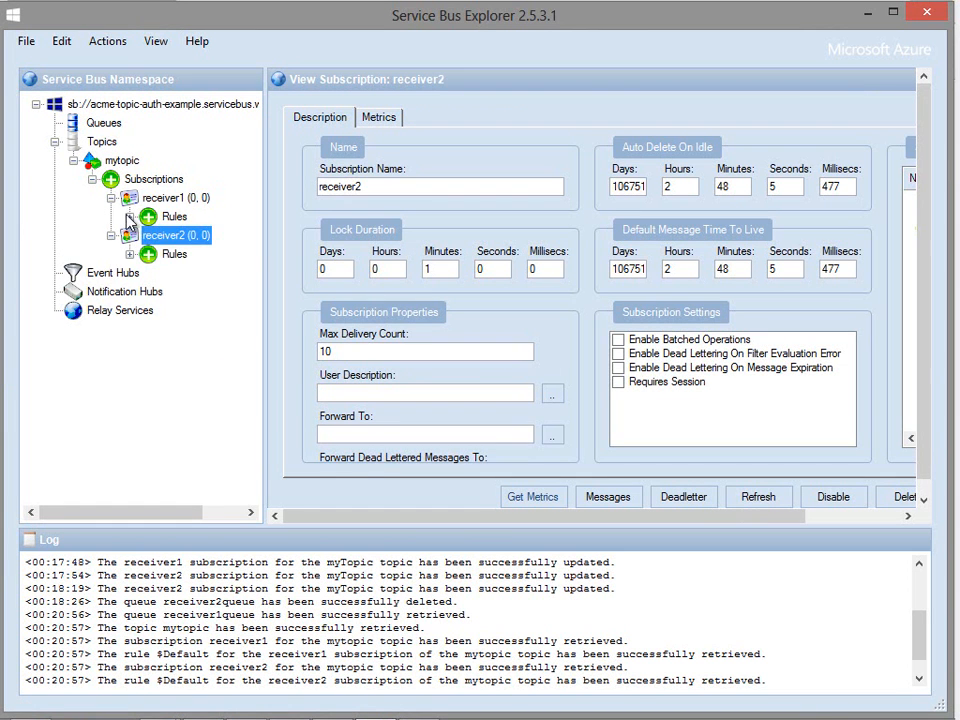
# Reveal both subscriptions' rules and show receiver1's $Default rule with filter 1=1
pyautogui.click(132, 216)
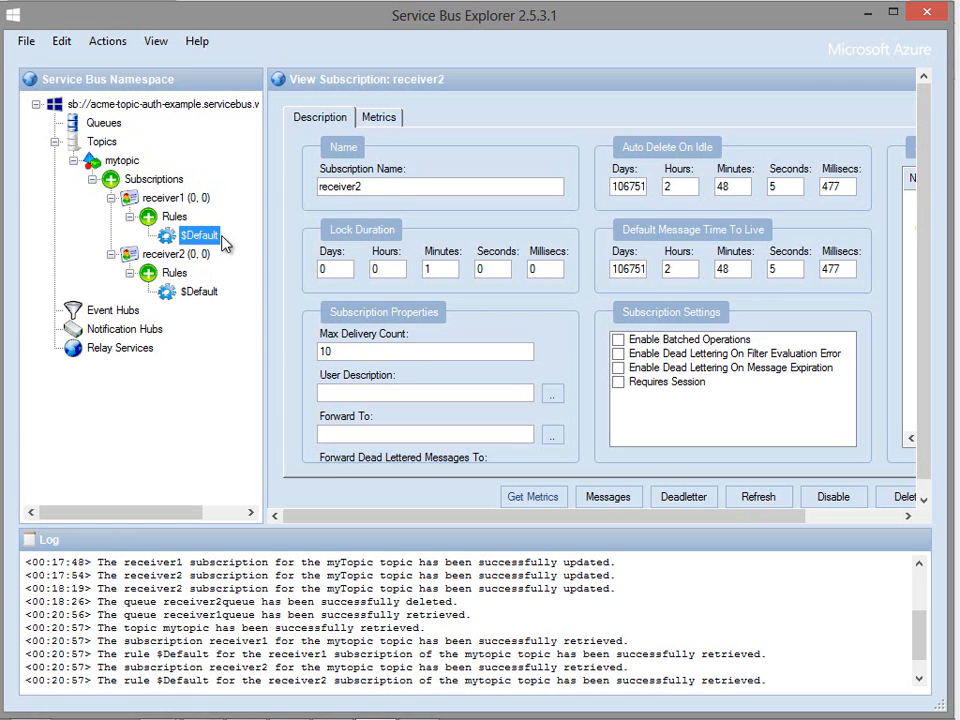
pyautogui.click(200, 236)
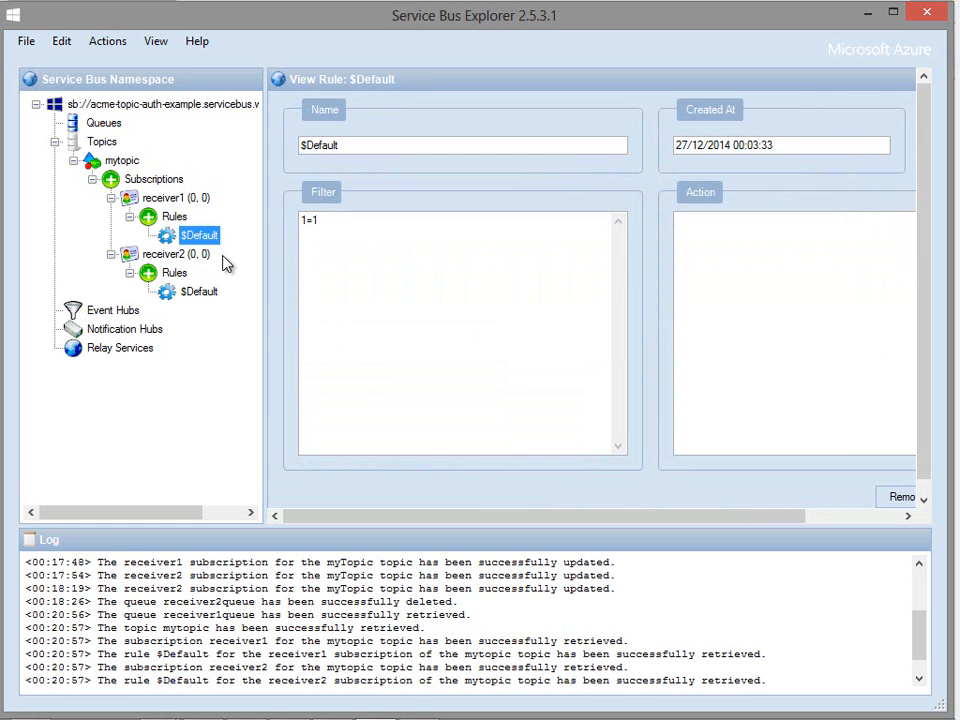
pyautogui.moveTo(216, 260)
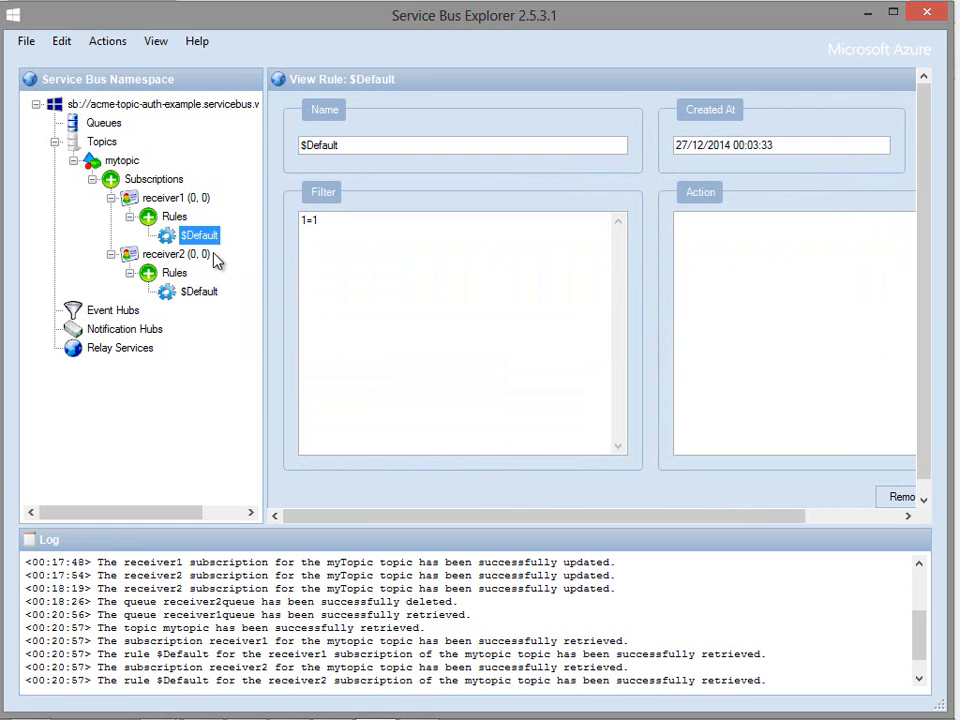
pyautogui.click(168, 198)
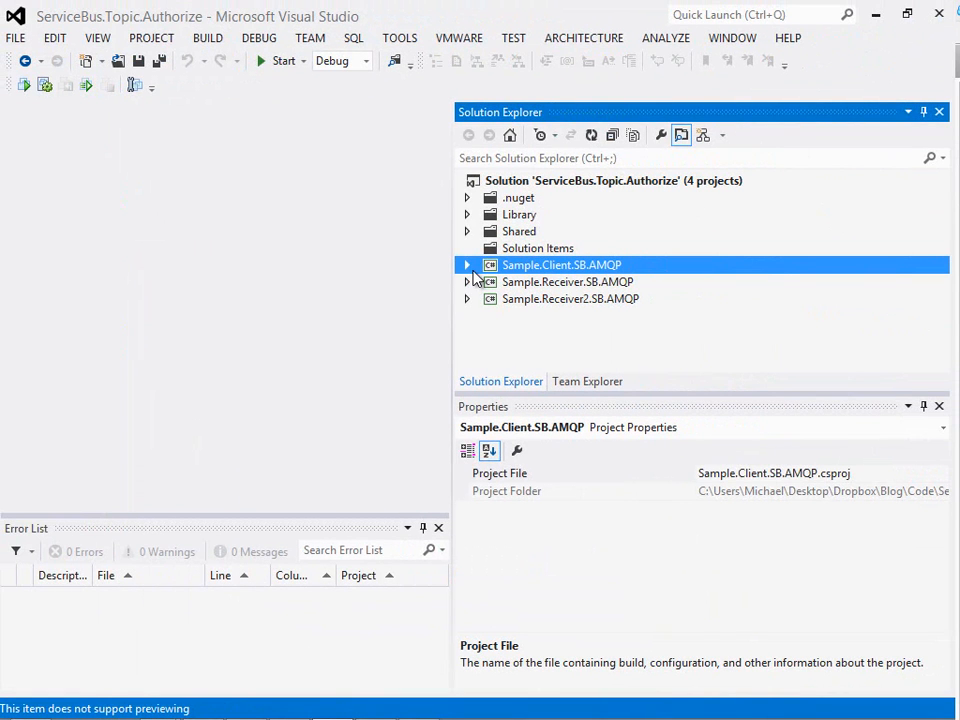
# View the Sample.Client.SB.AMQP Program.cs message-sending loop
pyautogui.click(466, 264)
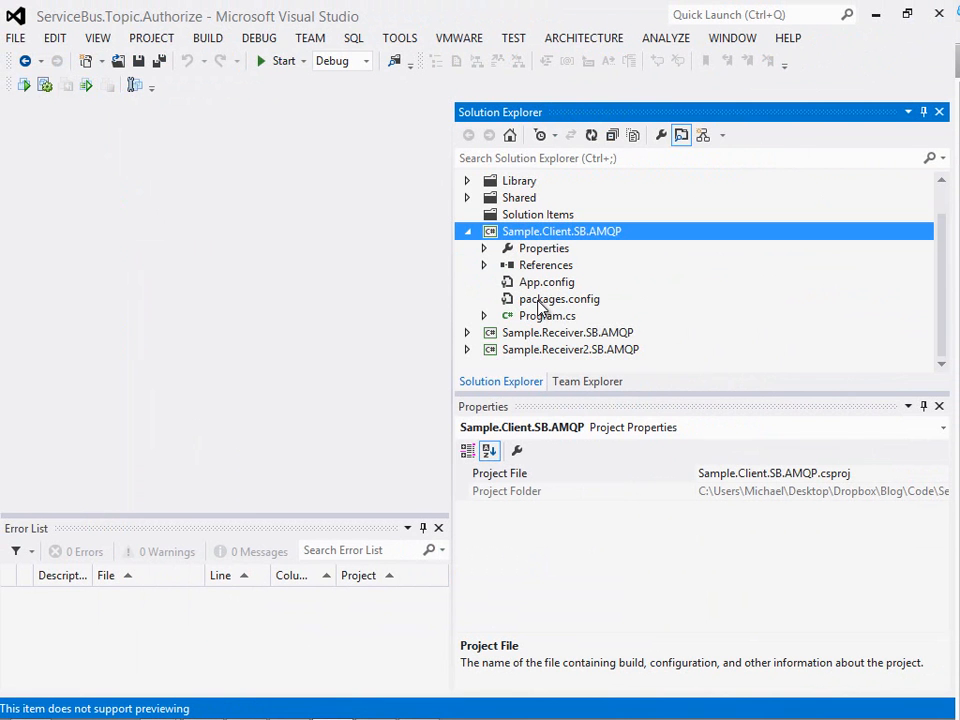
pyautogui.moveTo(540, 318)
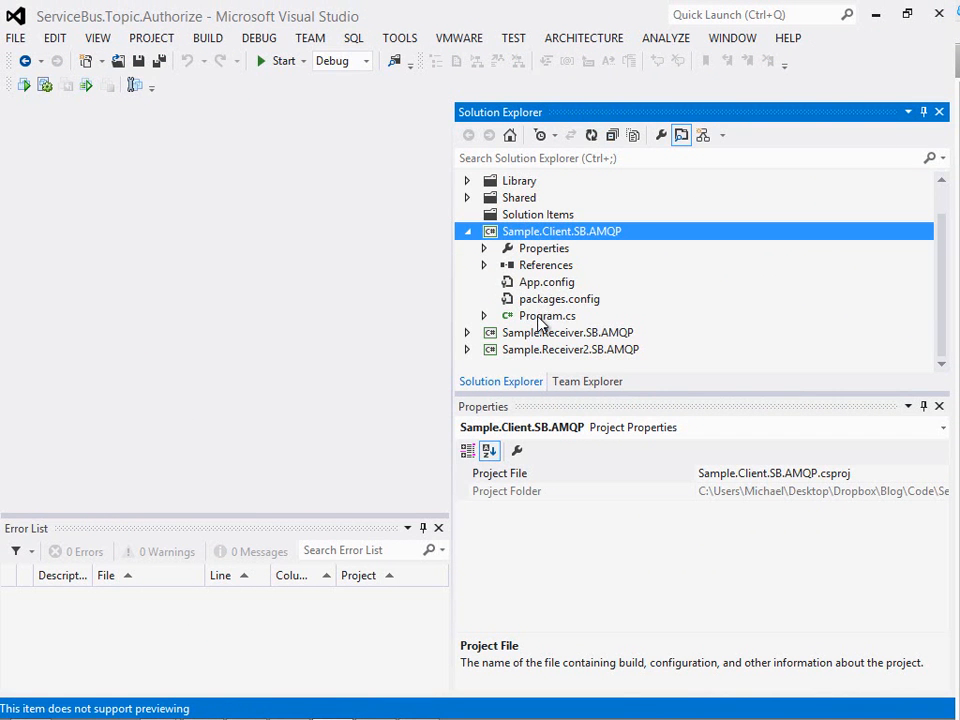
pyautogui.doubleClick(548, 316)
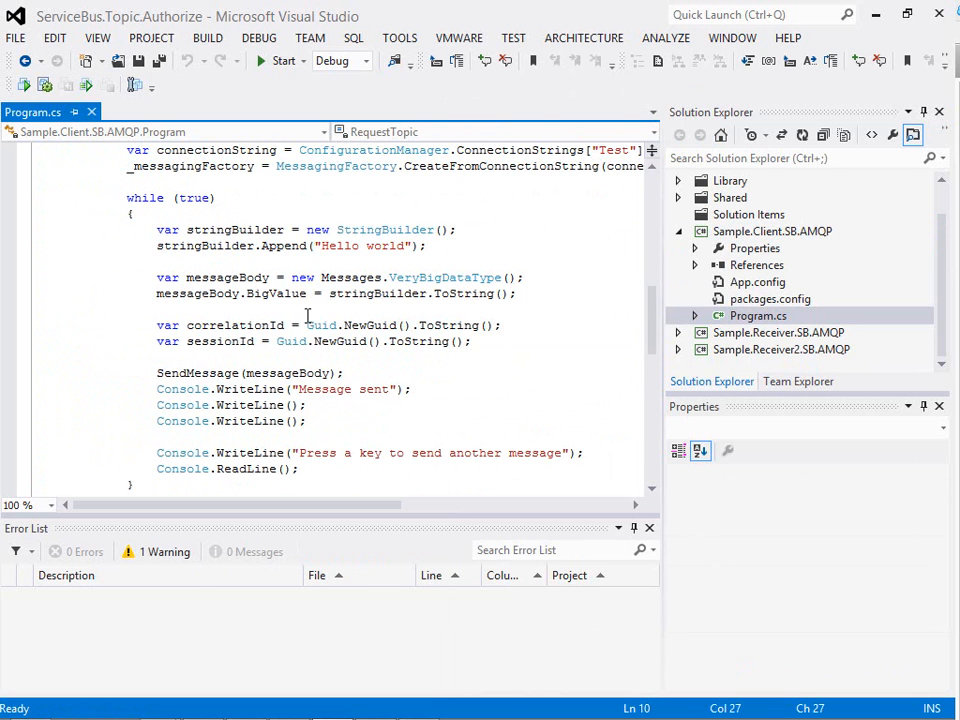
pyautogui.scroll(-3)
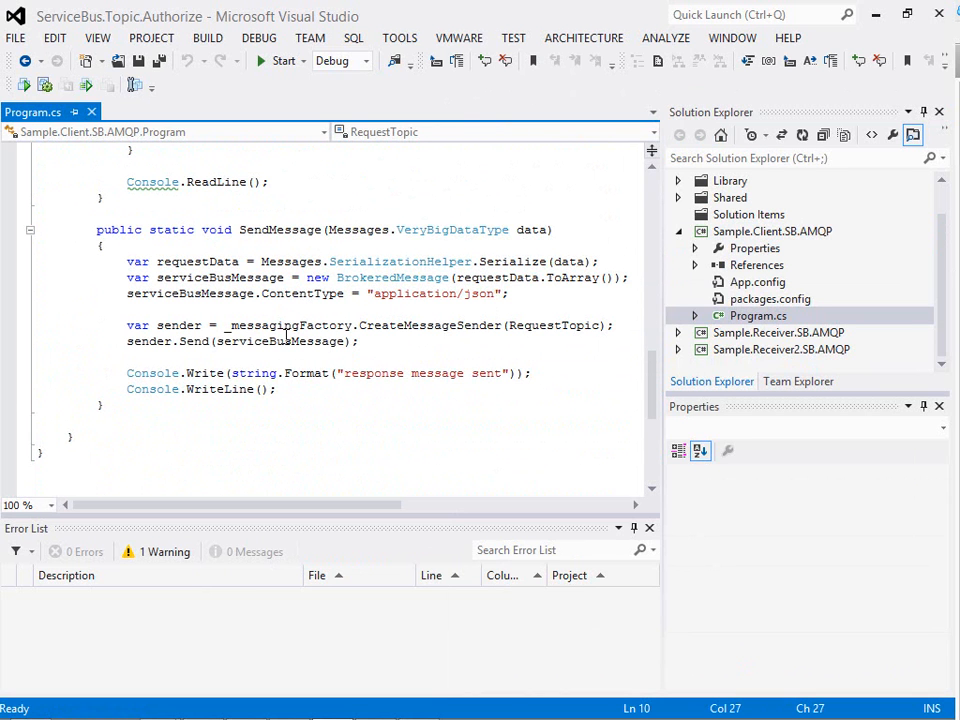
# View the Sample.Receiver.SB.AMQP Program.cs reading from myTopic/Subscriptions/receiver1
pyautogui.click(772, 264)
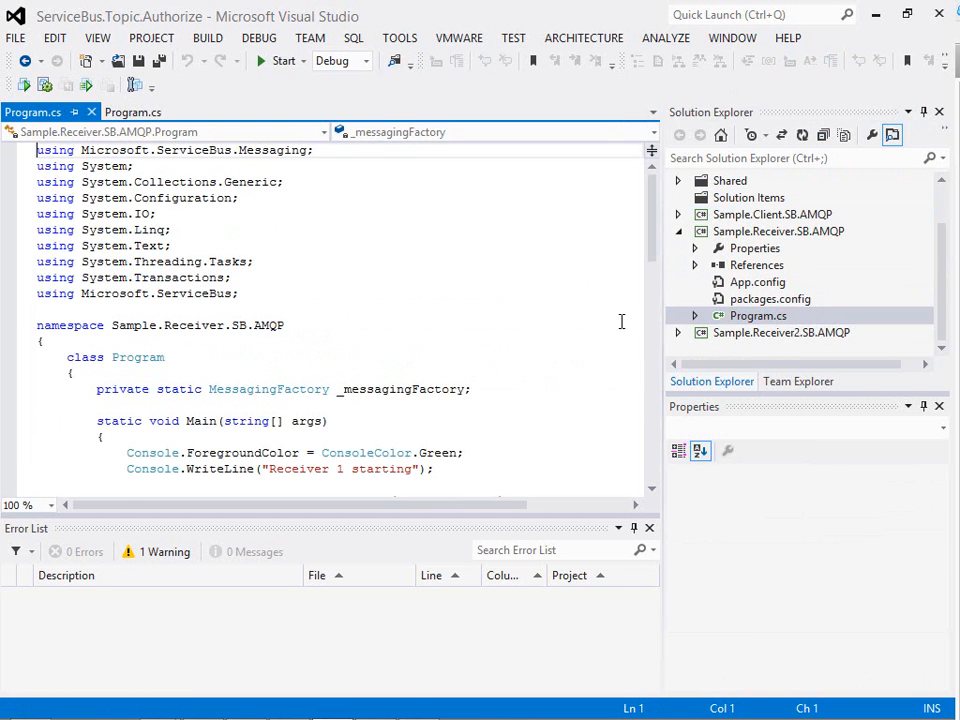
pyautogui.scroll(-3)
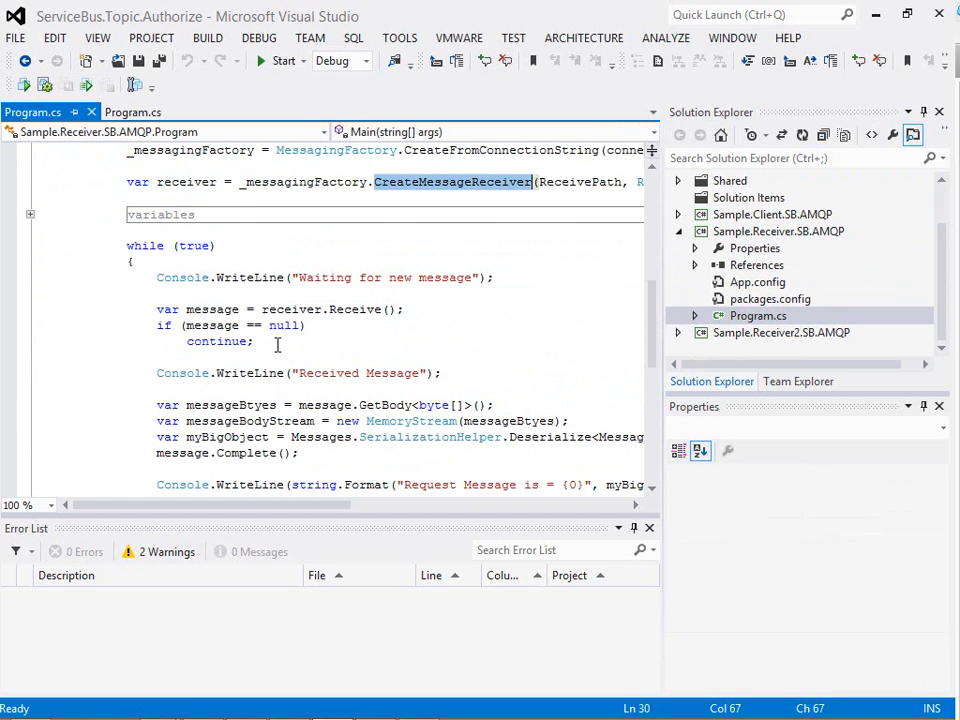
pyautogui.scroll(-3)
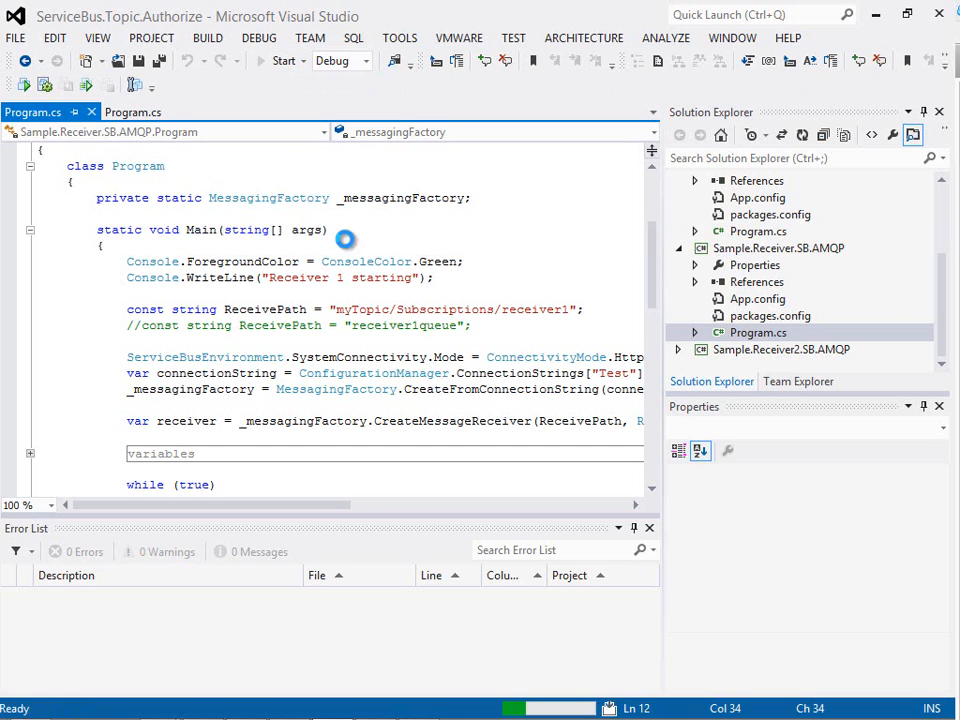
# Run the solution and have the sender console send messages to both receivers
pyautogui.click(280, 60)
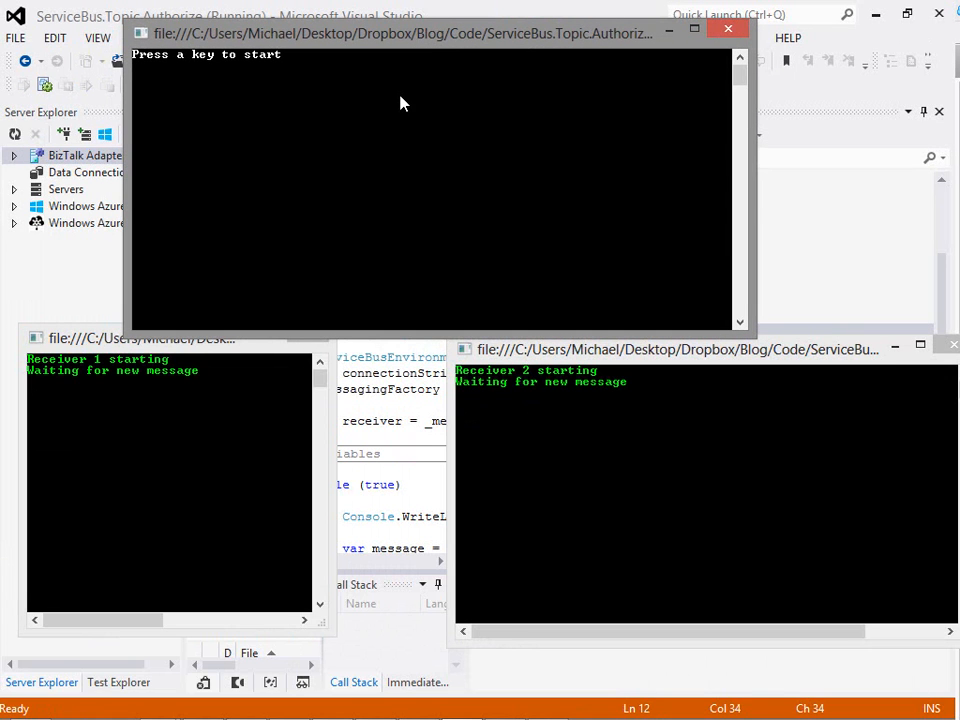
pyautogui.press('enter')
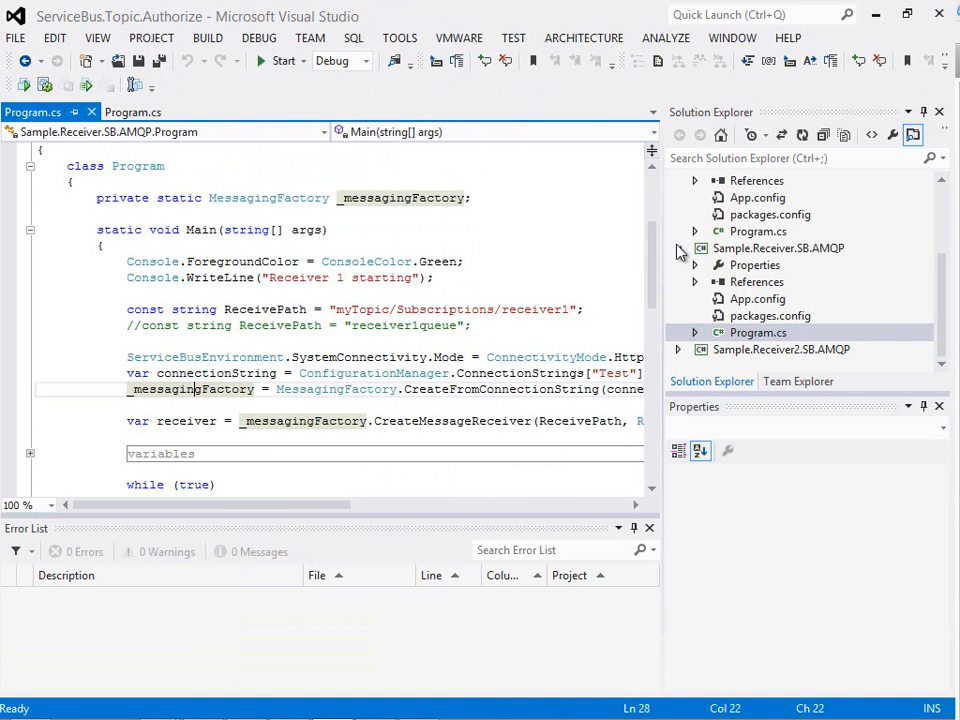
# View the client's App.config Test connection strings for acme-topic-auth-example
pyautogui.click(778, 332)
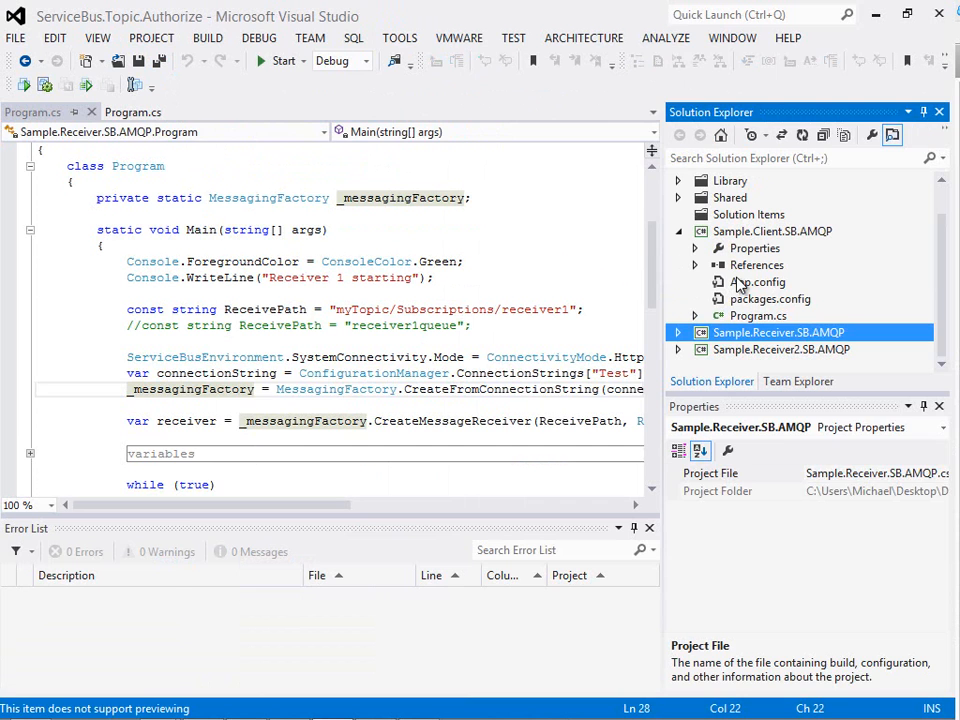
pyautogui.doubleClick(756, 282)
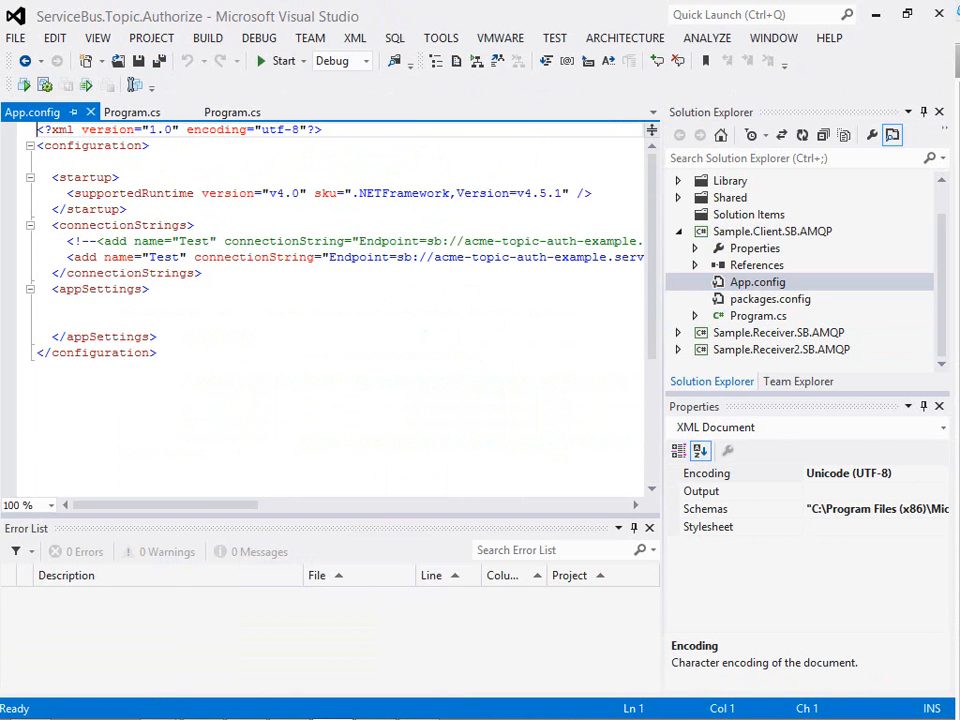
pyautogui.moveTo(120, 486)
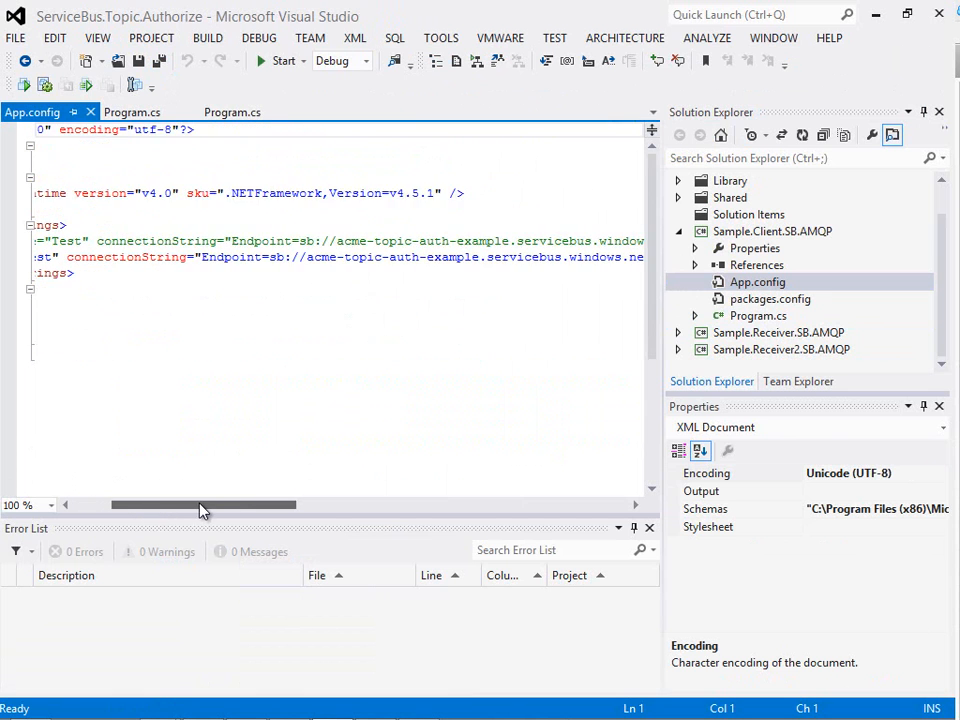
pyautogui.moveTo(204, 510); pyautogui.dragTo(330, 510)
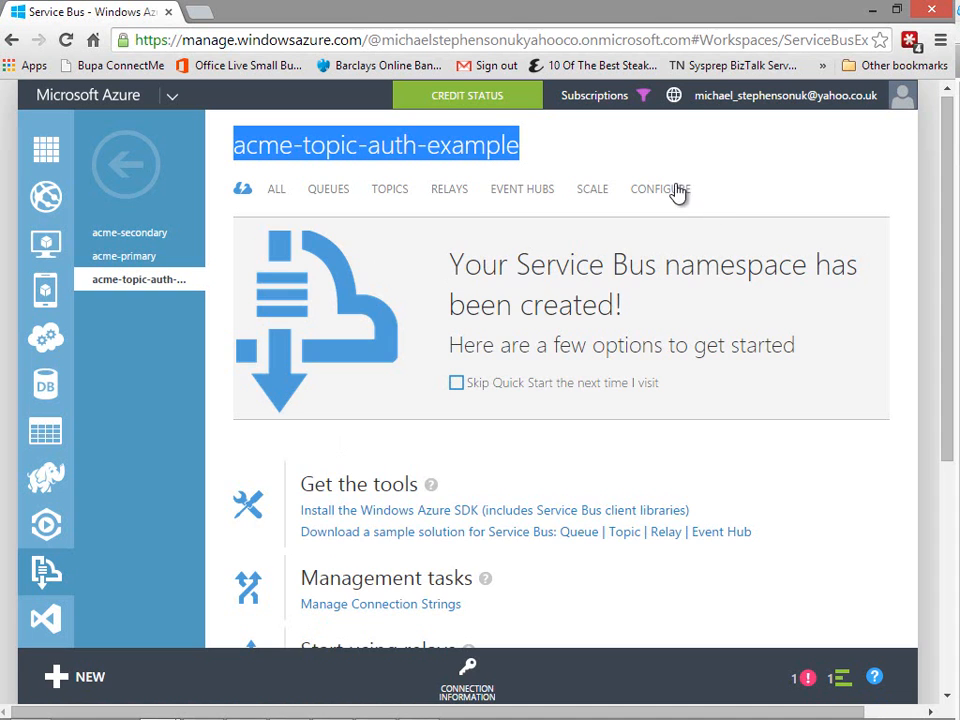
# Show the namespace's RootManageSharedAccessKey policy with Manage, Send, Listen permissions
pyautogui.click(660, 190)
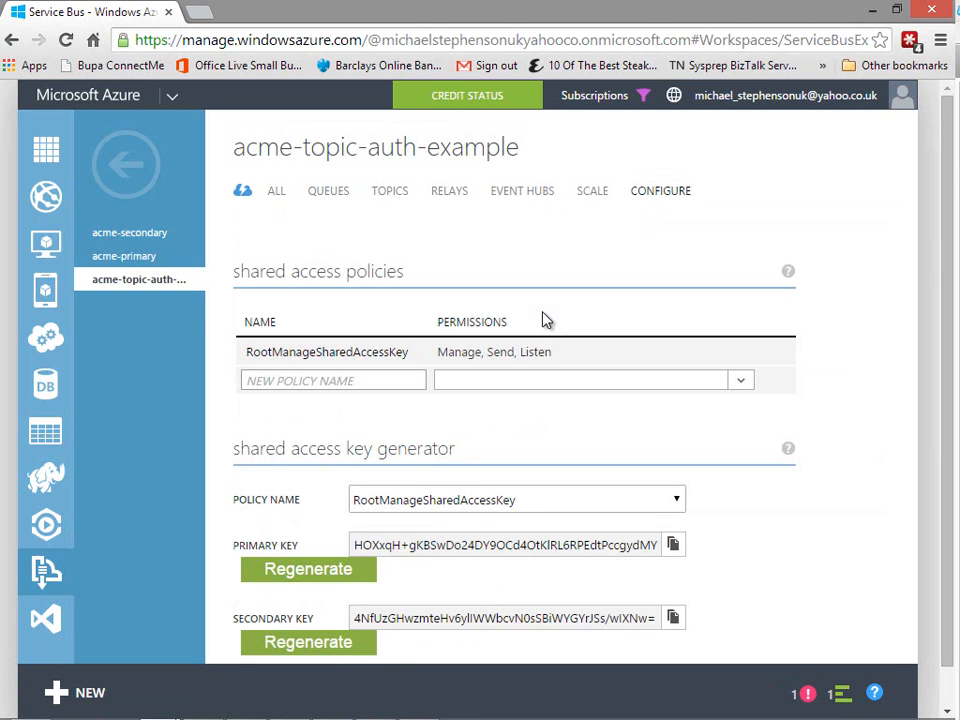
pyautogui.doubleClick(326, 352)
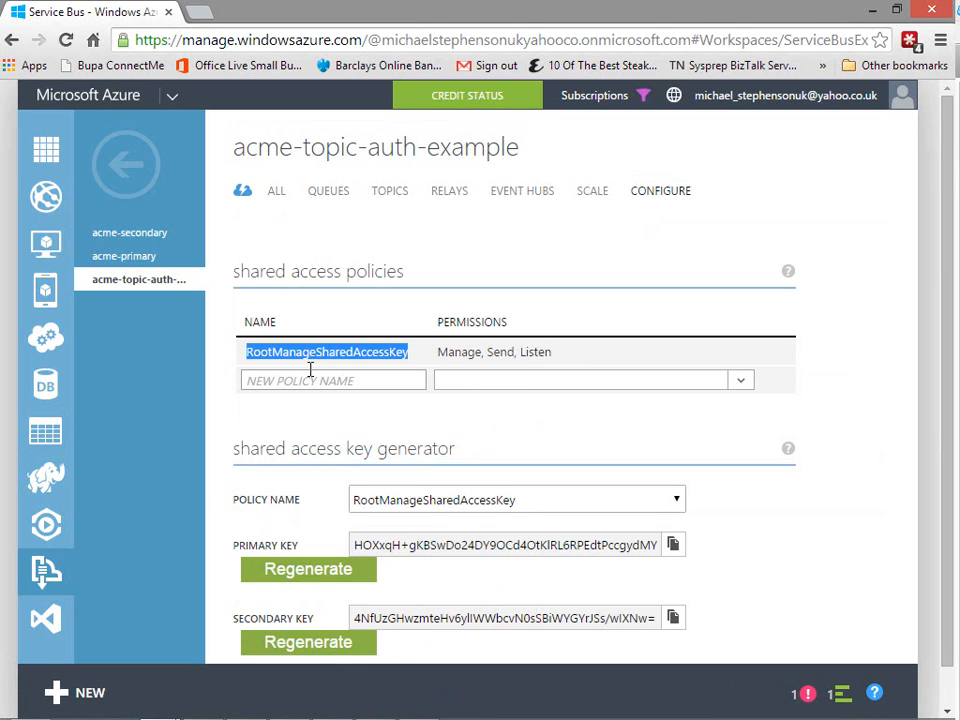
pyautogui.moveTo(332, 428)
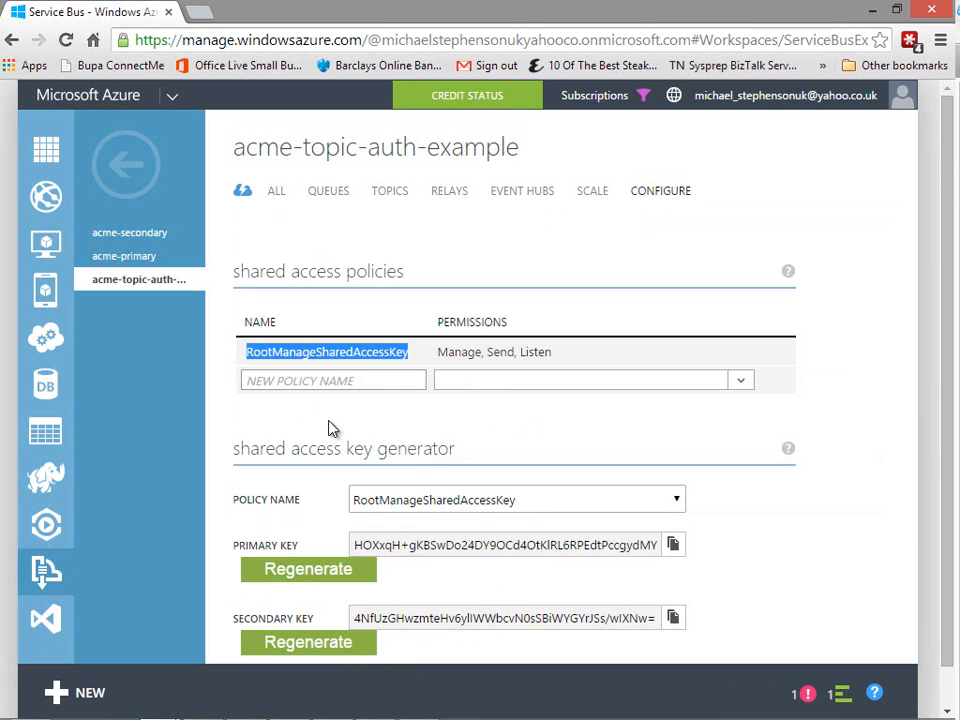
pyautogui.click(332, 380)
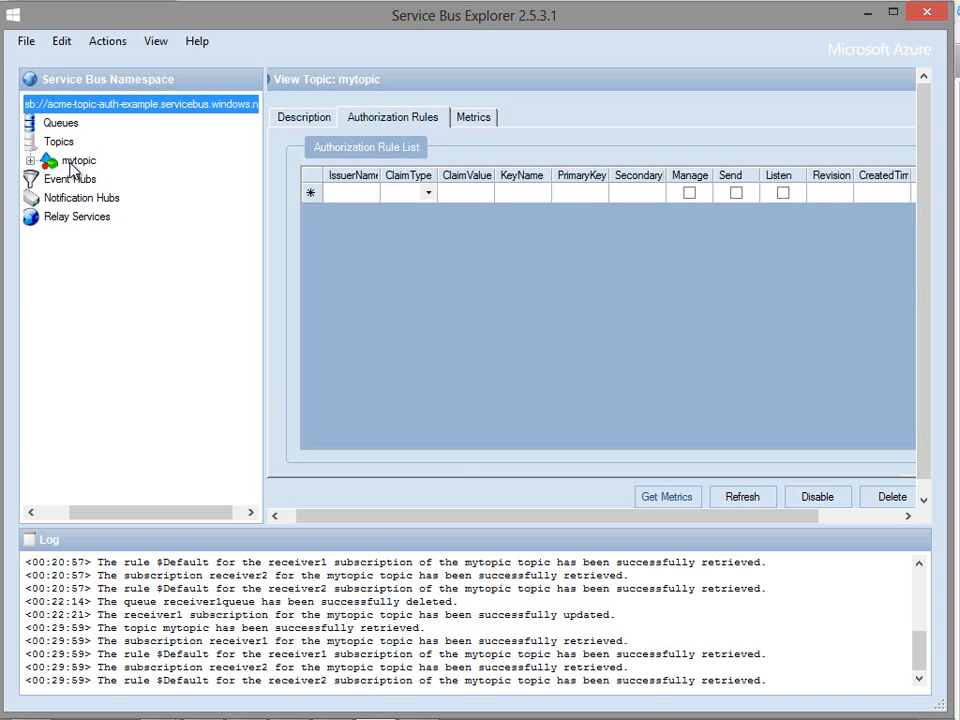
# Check mytopic's empty authorization rules and show receiver2's properties with no Forward To
pyautogui.click(78, 160)
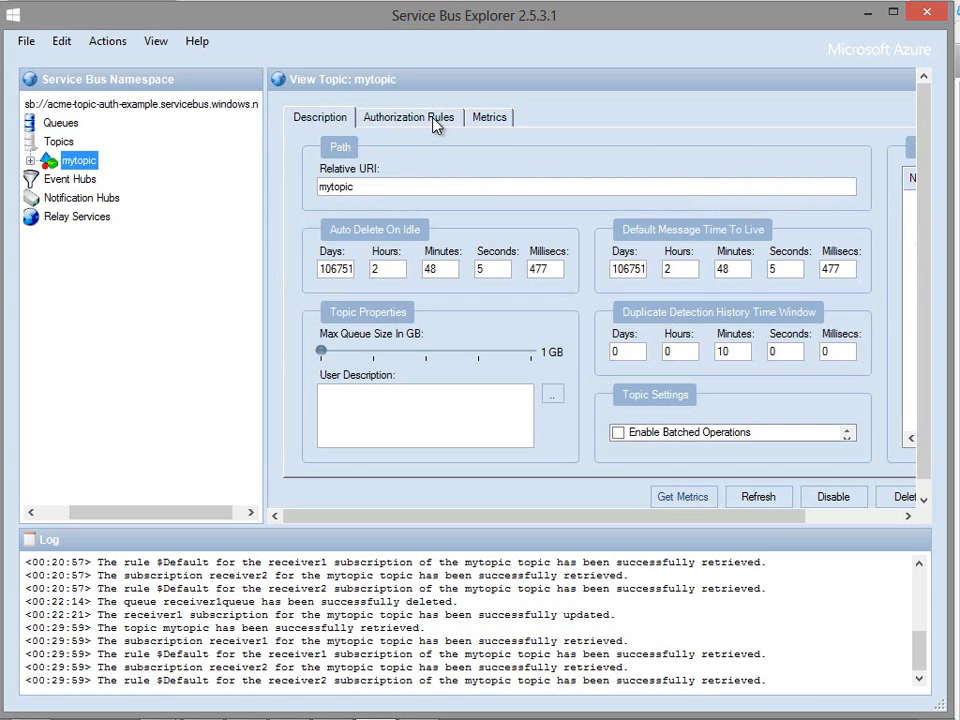
pyautogui.click(408, 116)
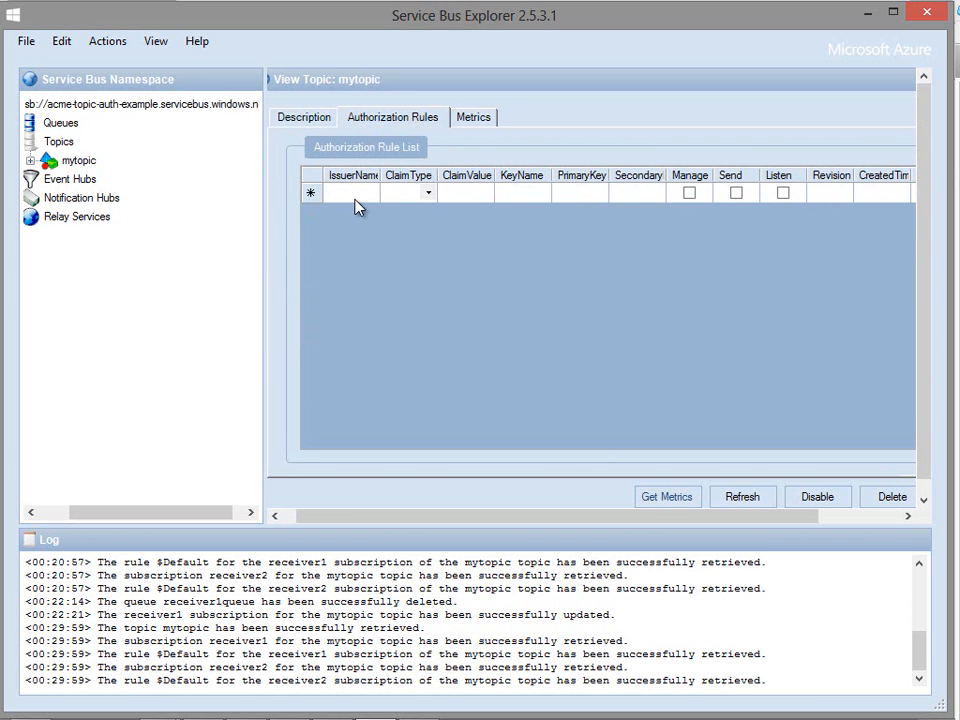
pyautogui.moveTo(430, 206)
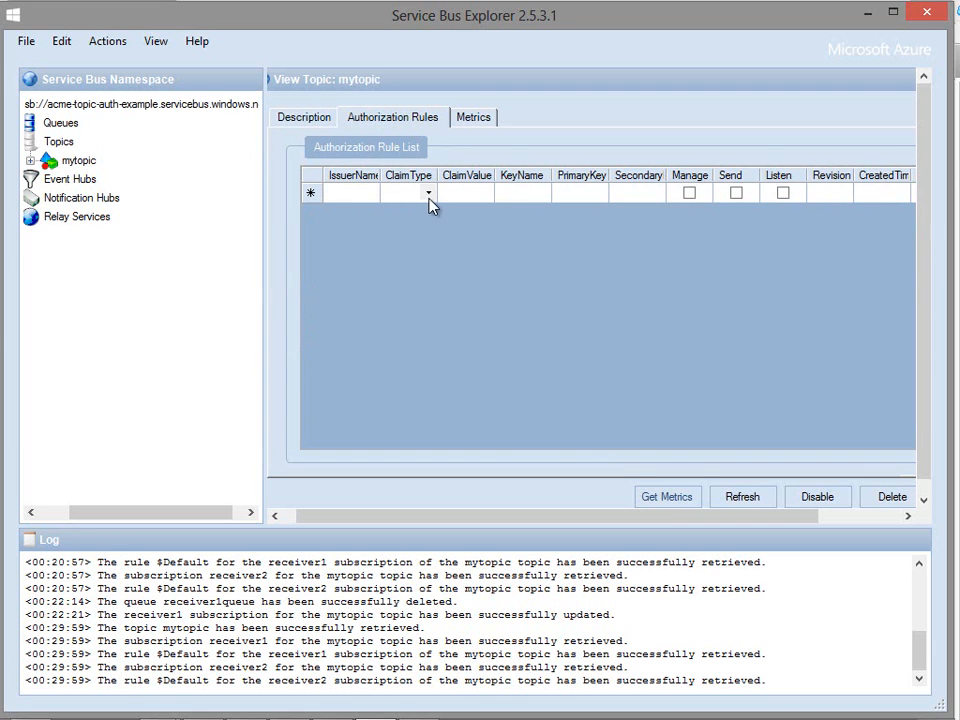
pyautogui.moveTo(88, 170)
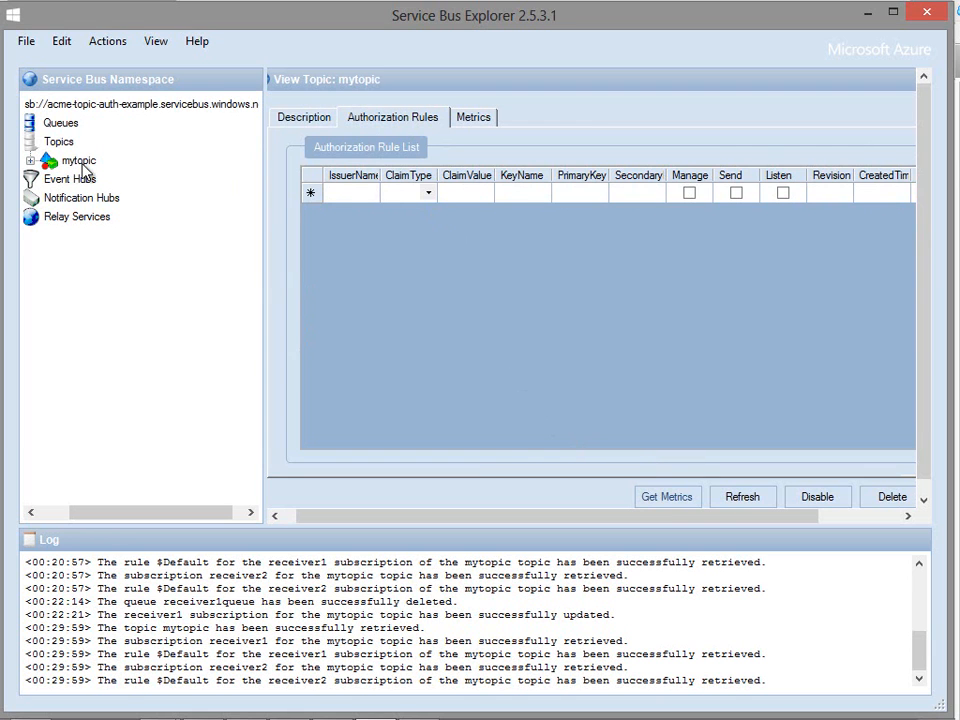
pyautogui.click(32, 160)
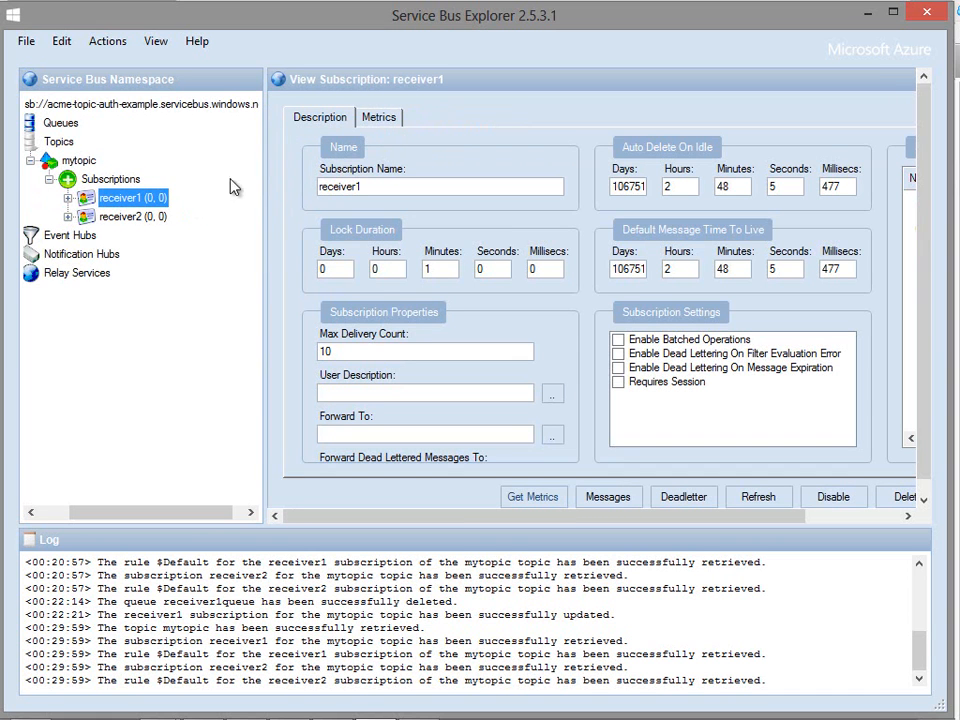
pyautogui.click(126, 216)
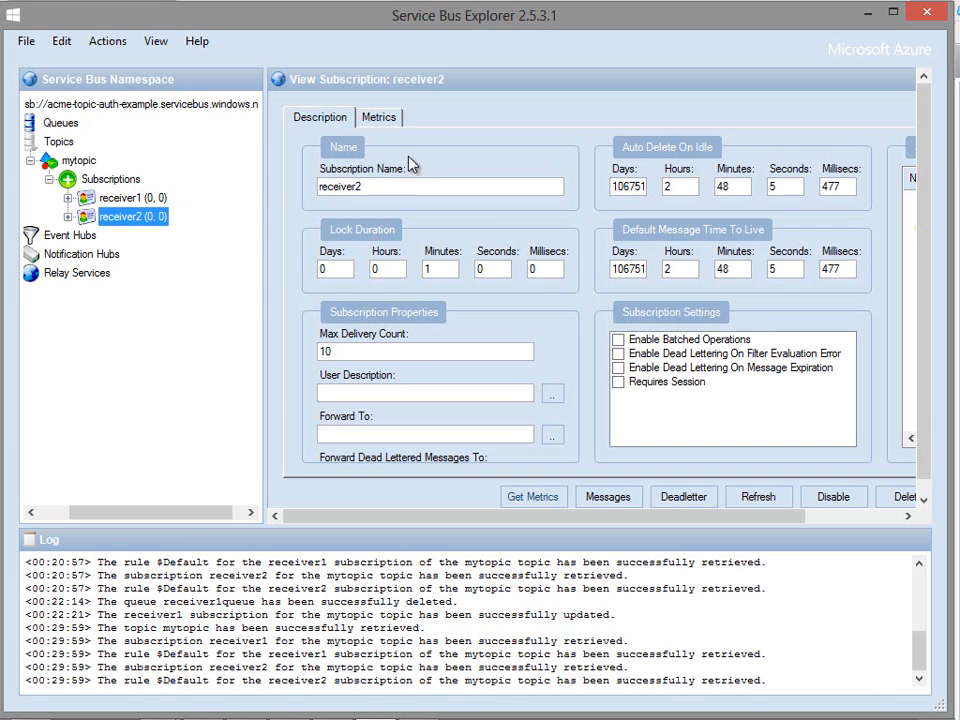
pyautogui.moveTo(438, 138)
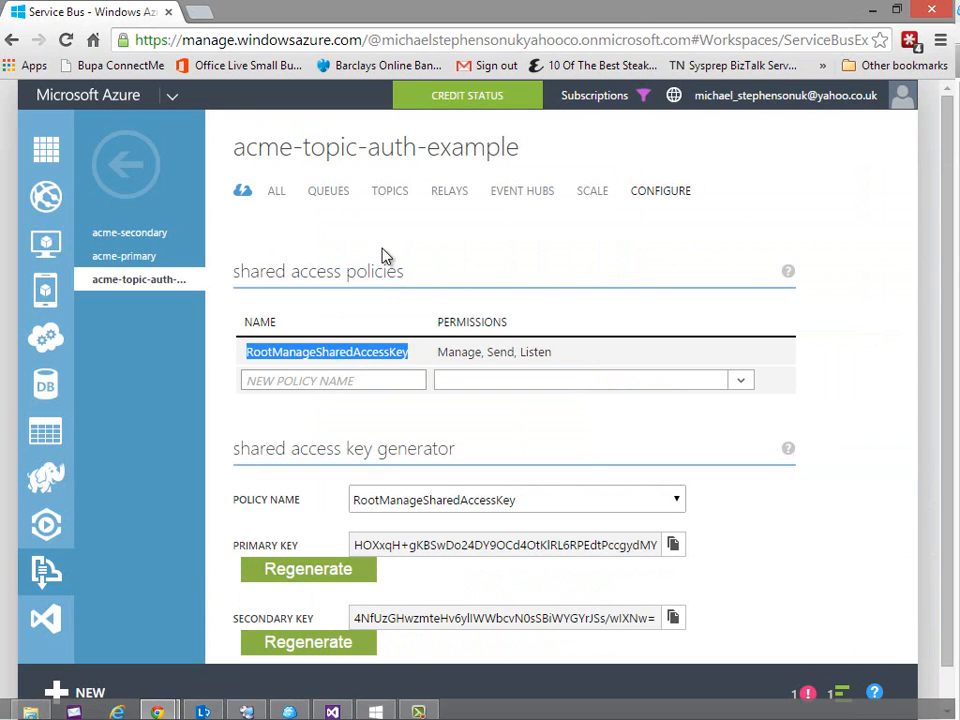
# List mytopic's subscriptions receiver1 and receiver2 in the portal, both Active
pyautogui.click(388, 192)
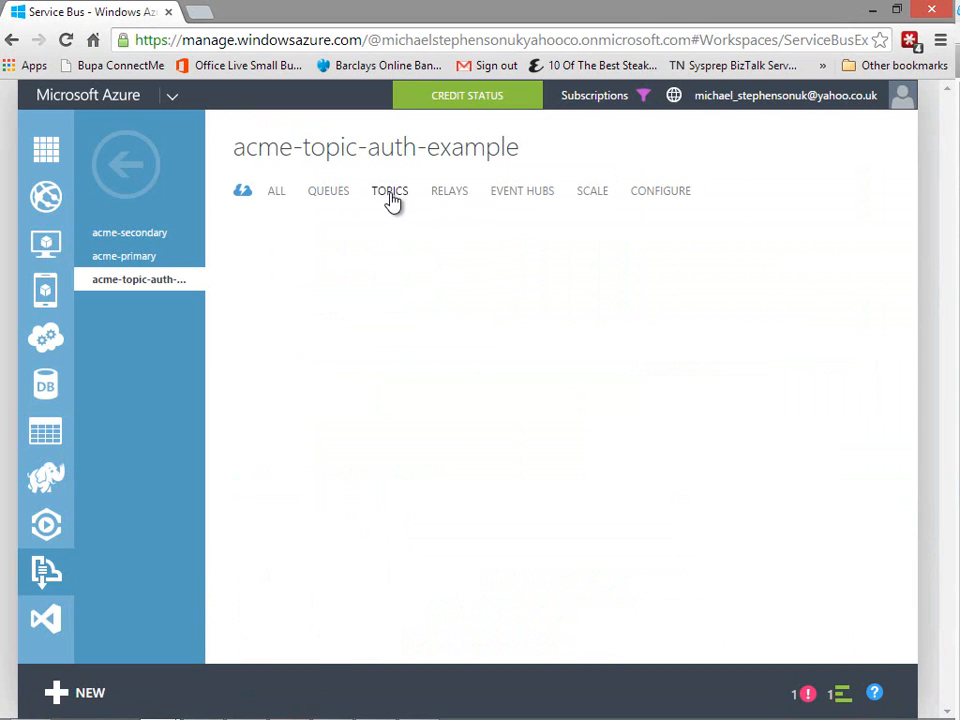
pyautogui.click(388, 192)
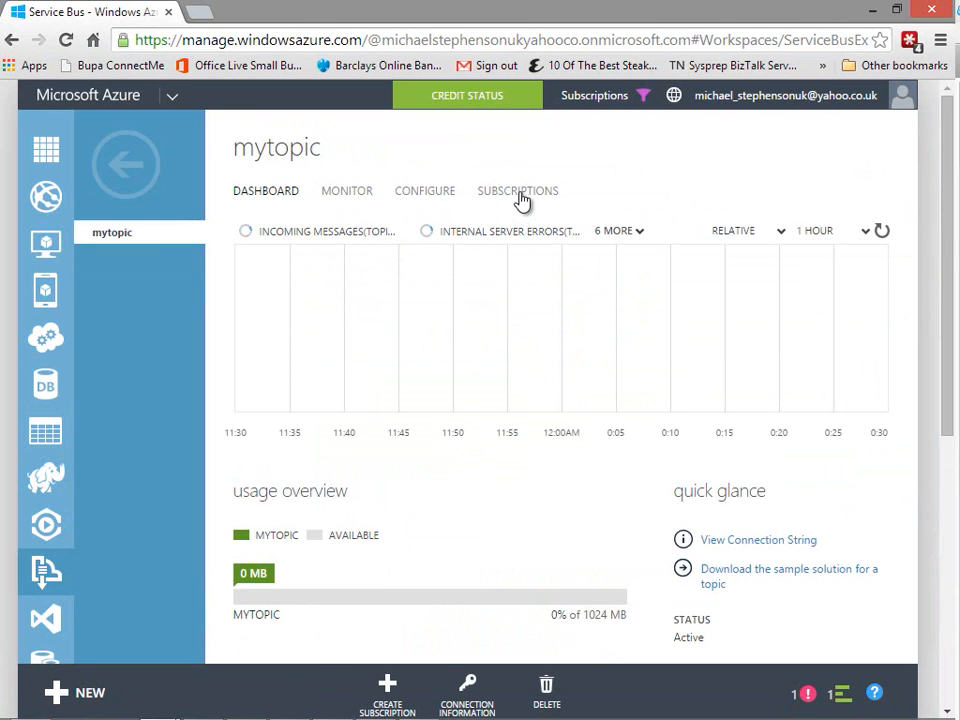
pyautogui.click(516, 190)
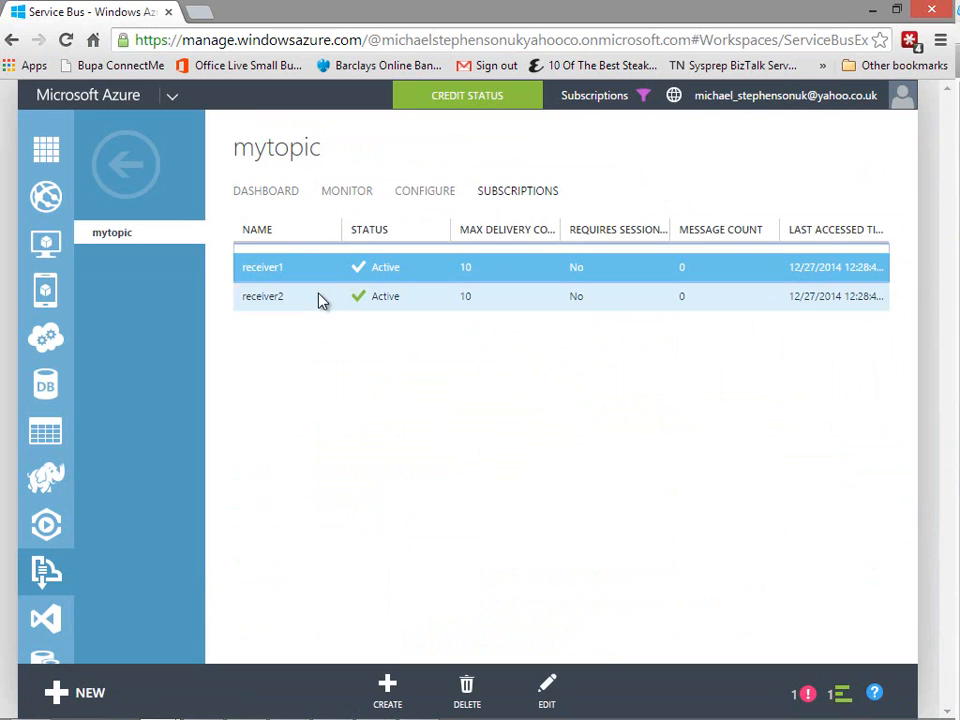
pyautogui.click(264, 296)
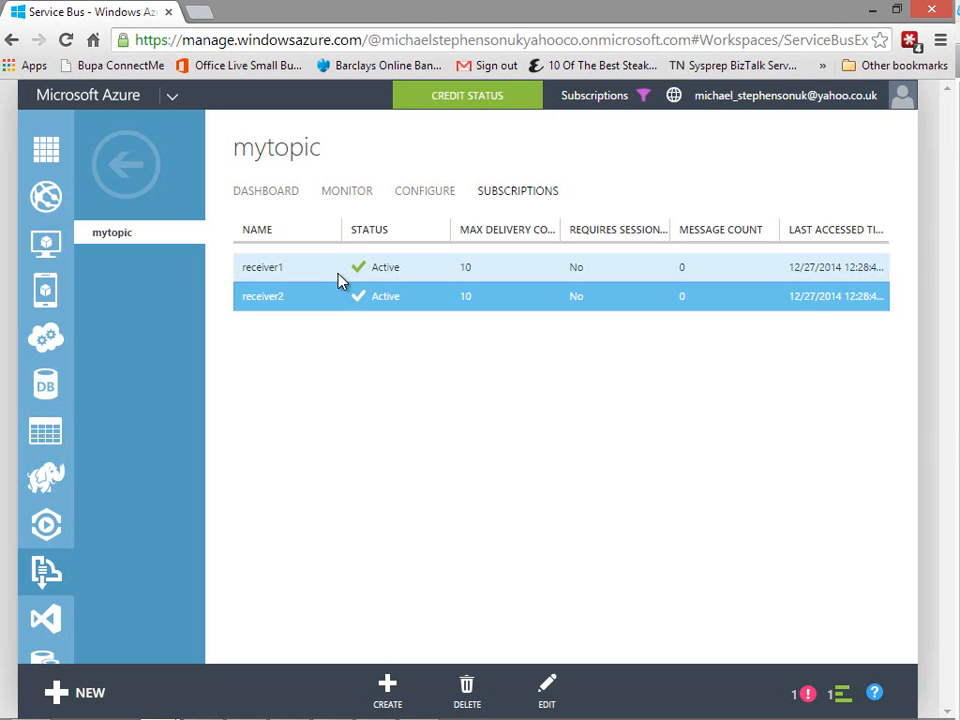
pyautogui.moveTo(456, 304)
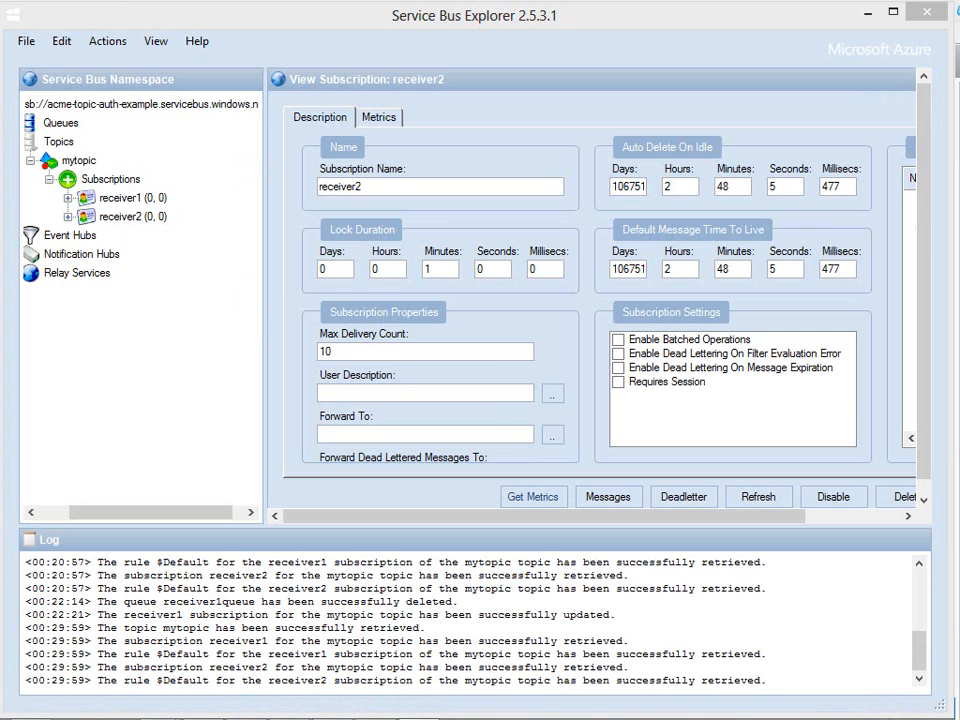
pyautogui.moveTo(110, 224)
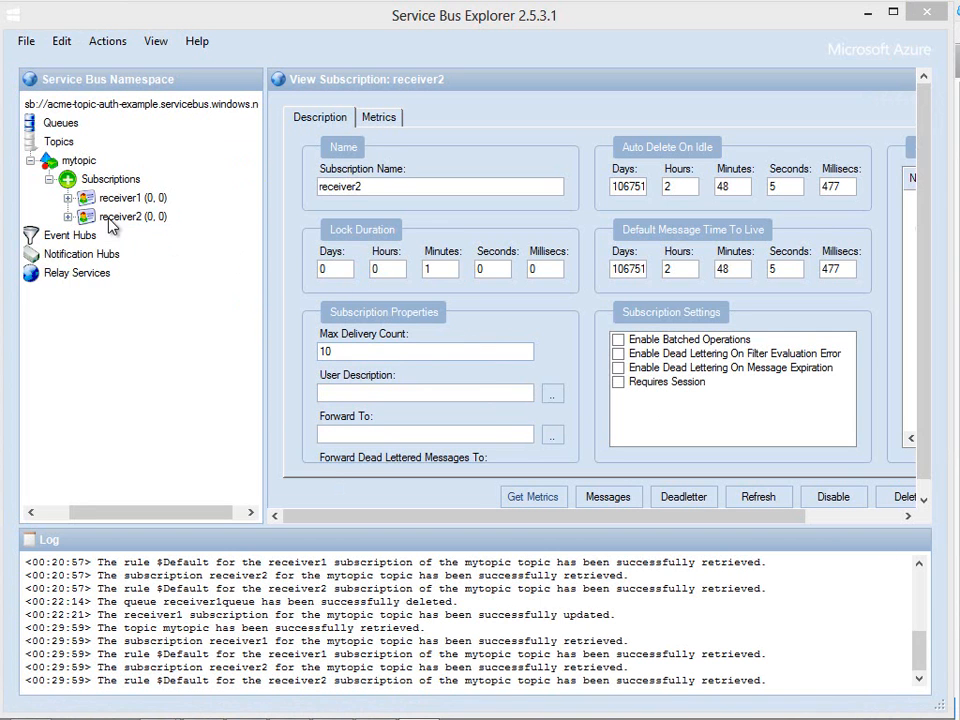
# Show receiver1's subscription properties with max delivery count 10 and empty Forward To
pyautogui.click(120, 198)
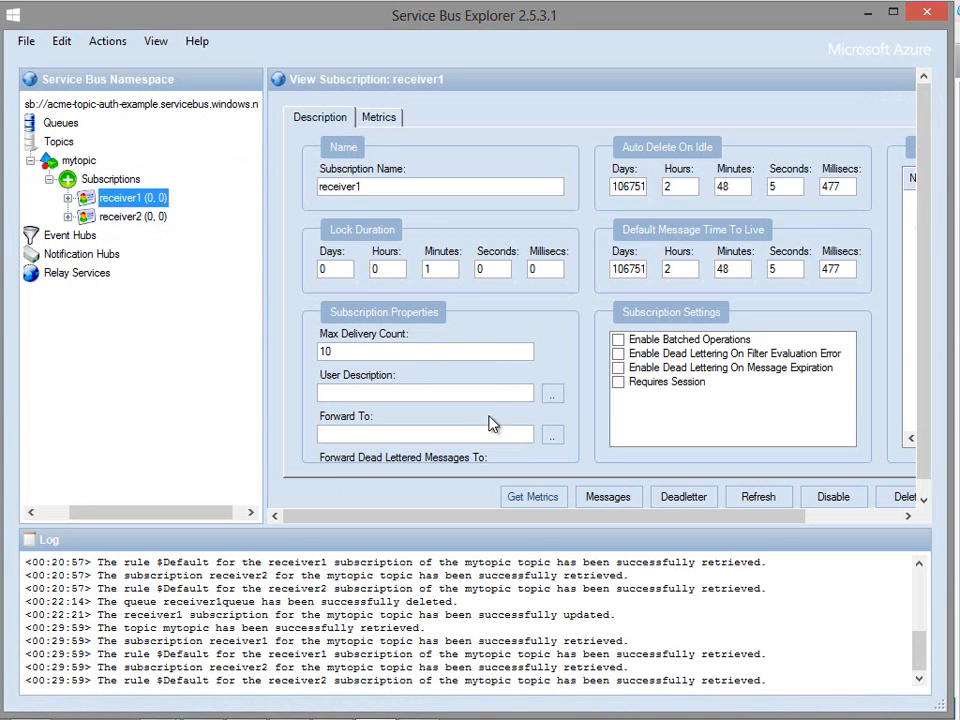
pyautogui.moveTo(408, 432)
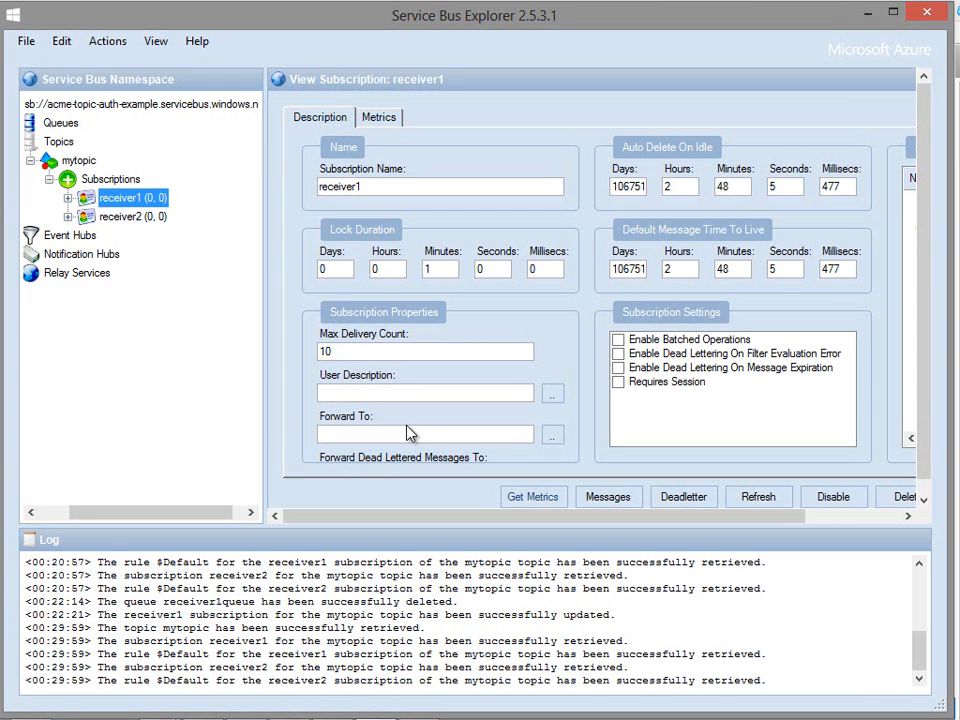
pyautogui.moveTo(406, 378)
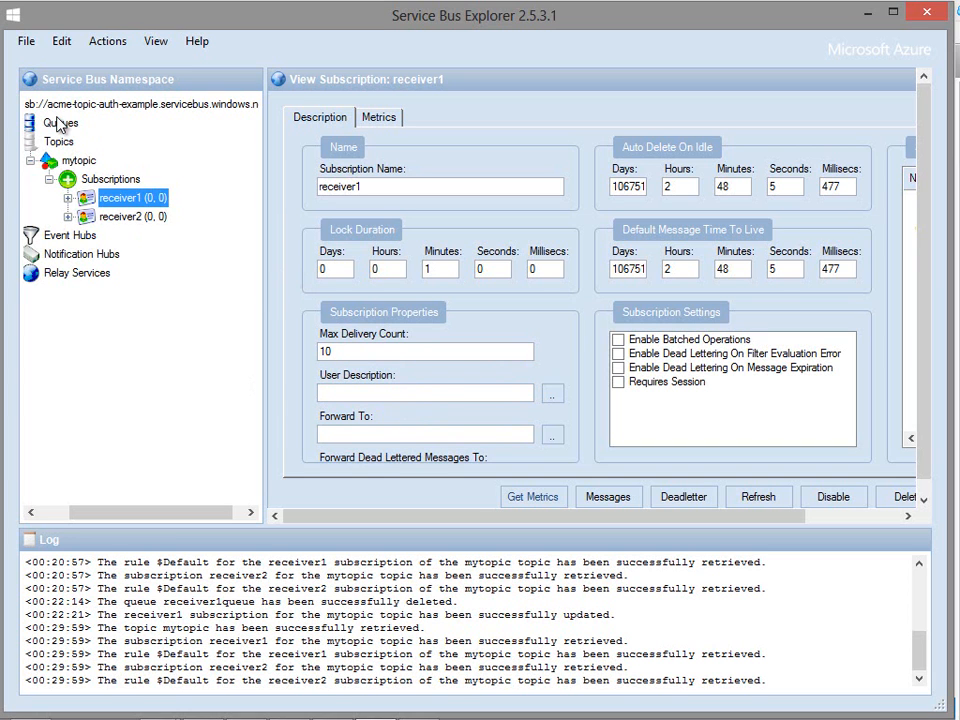
# Create a new queue named receiver1queue
pyautogui.click(60, 122)
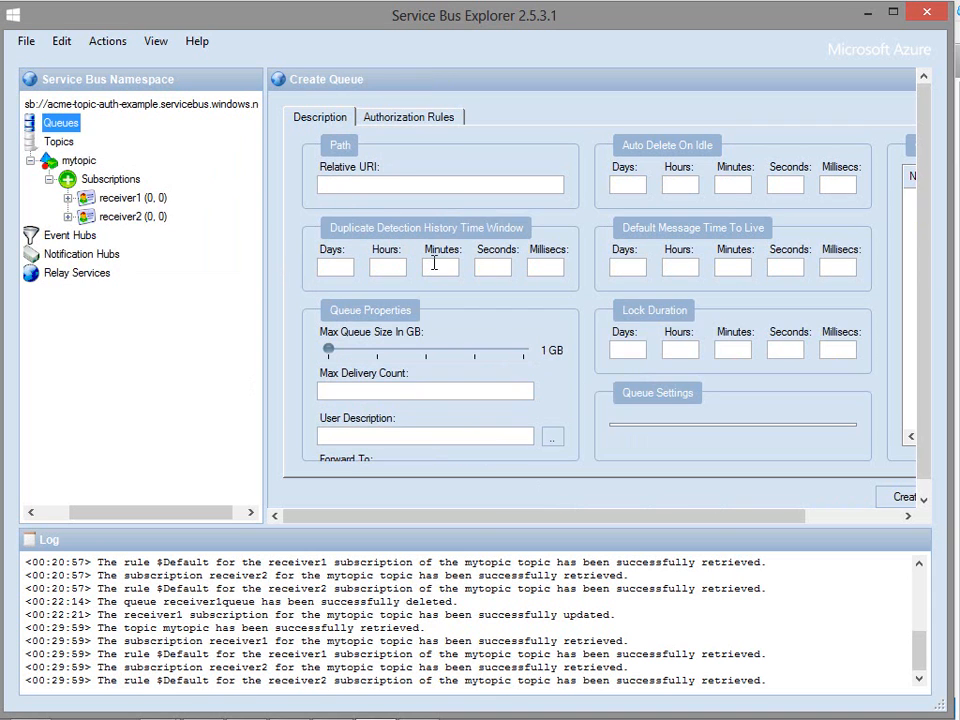
pyautogui.write('receiver1queue')
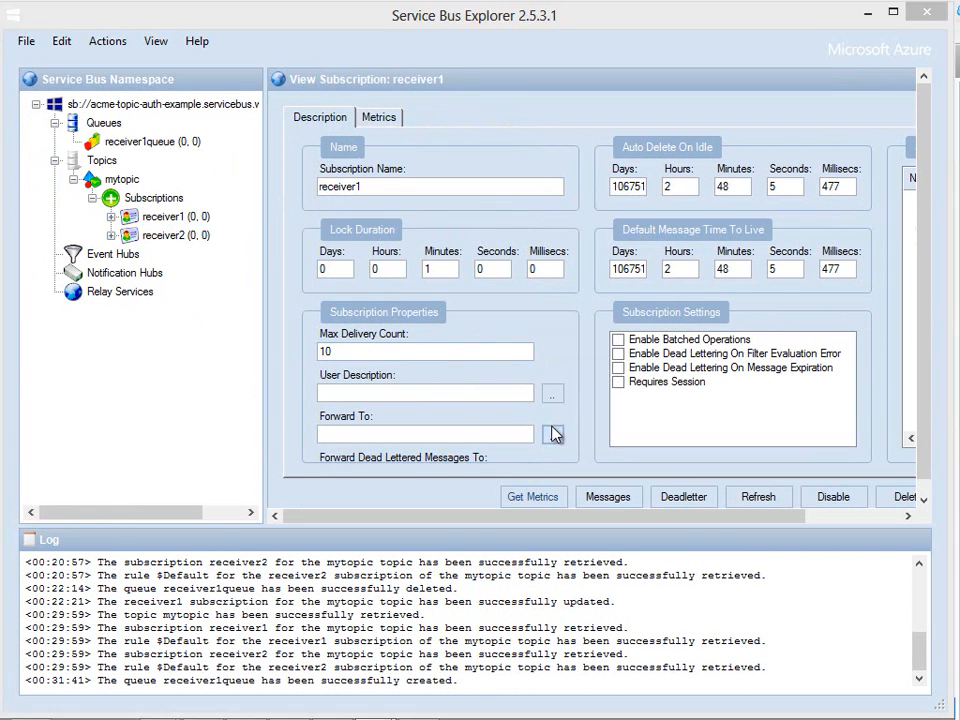
# Set receiver1's Forward To to receiver1queue, update it, and view the new queue
pyautogui.click(552, 432)
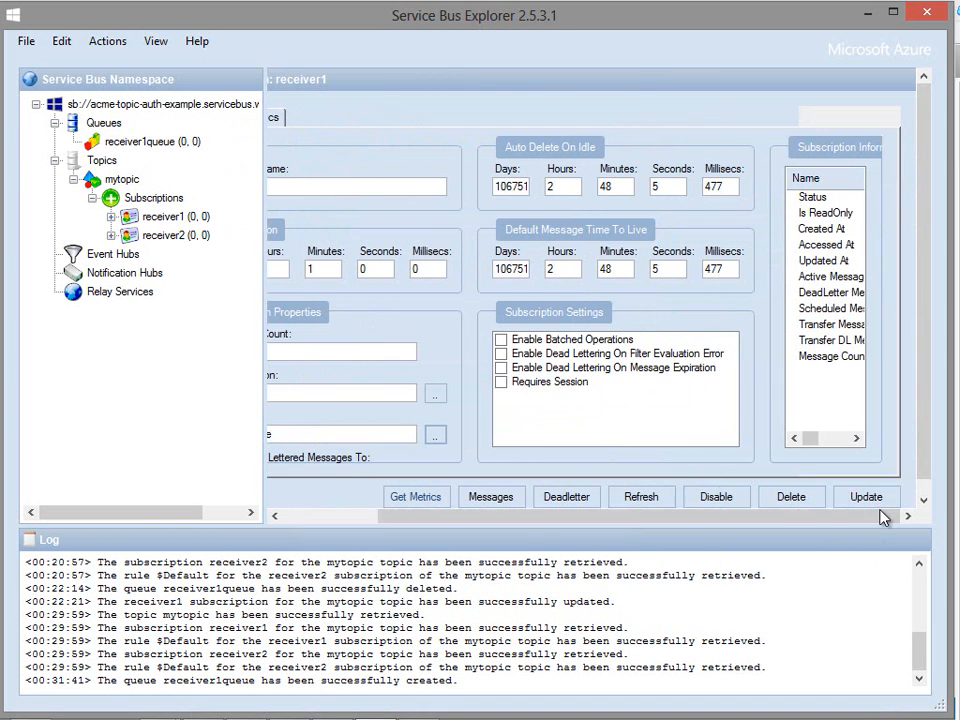
pyautogui.click(864, 496)
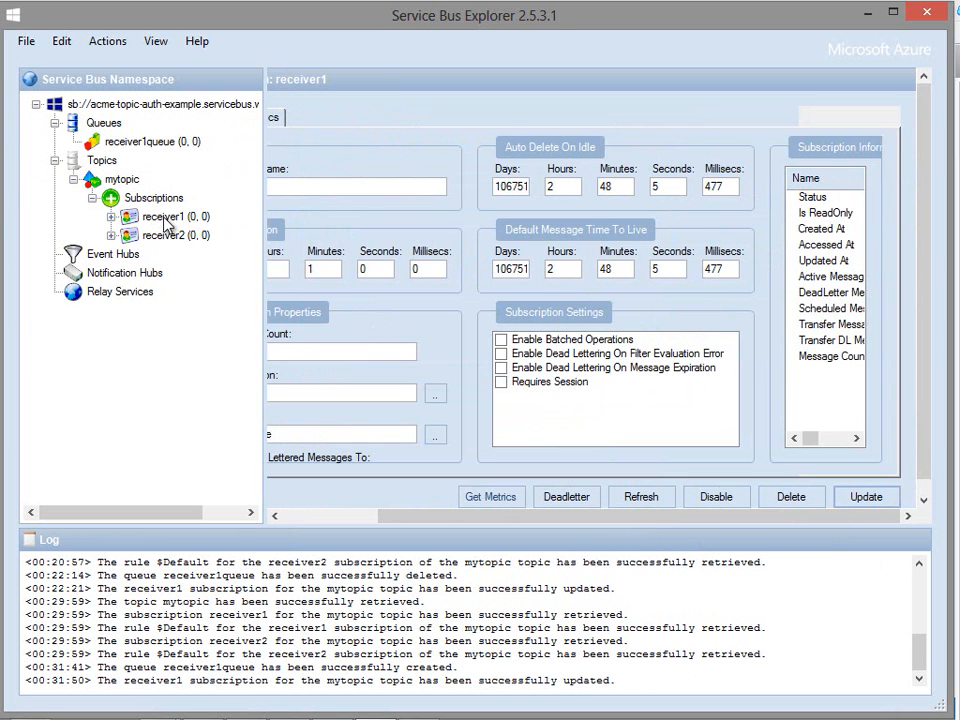
pyautogui.click(150, 140)
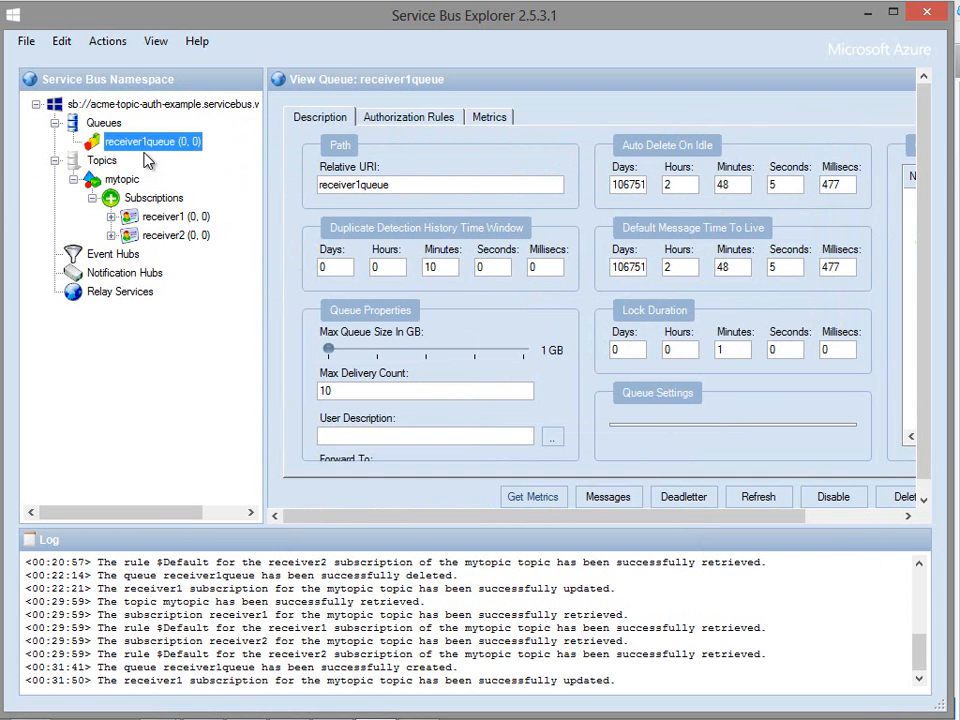
pyautogui.moveTo(160, 170)
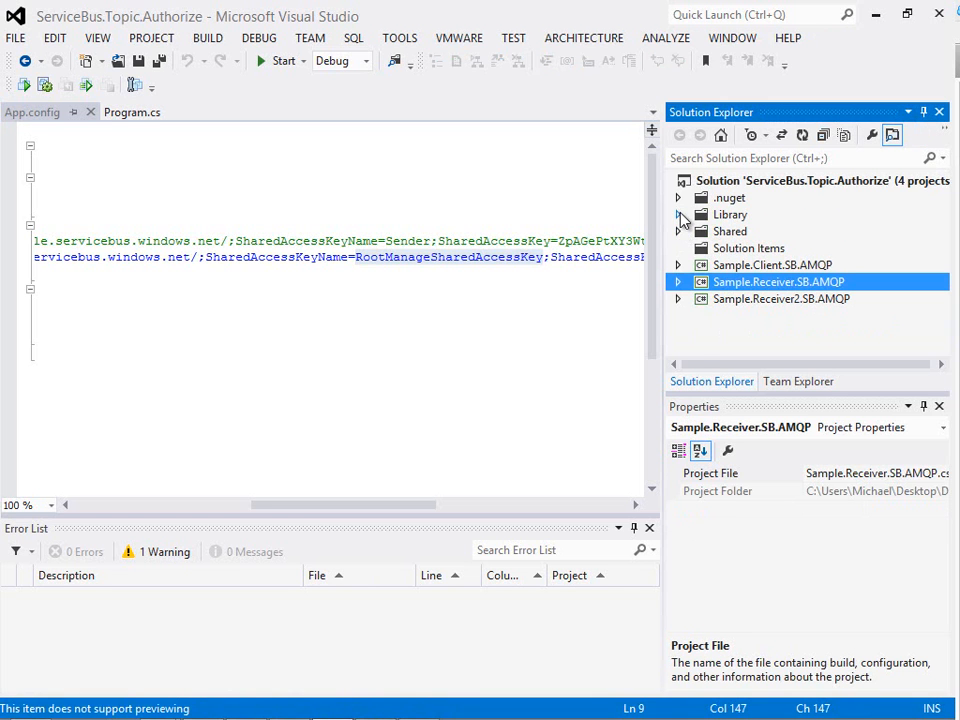
# View ServiceBus.Authorization.Setup.xml from Library > Authorize, highlighting the Receiver1 policy
pyautogui.click(678, 198)
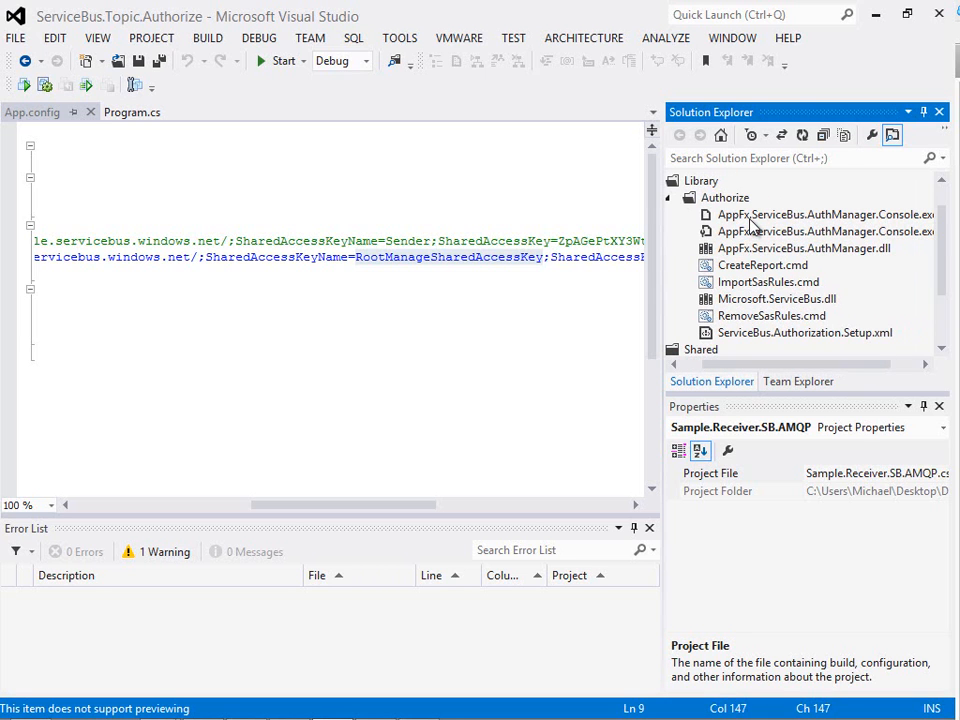
pyautogui.doubleClick(806, 332)
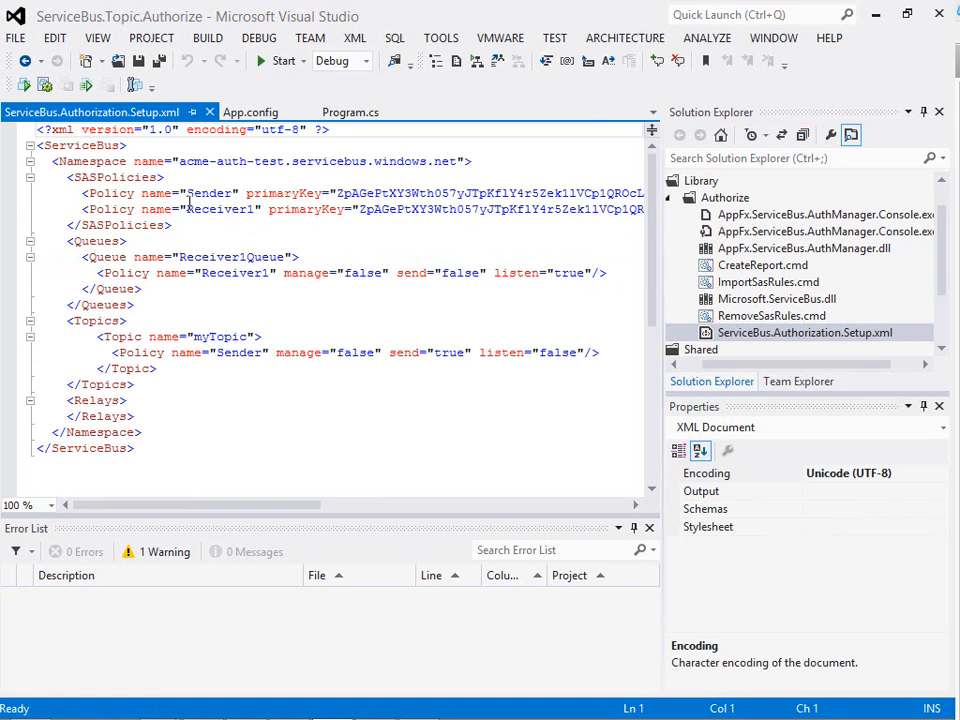
pyautogui.doubleClick(208, 192)
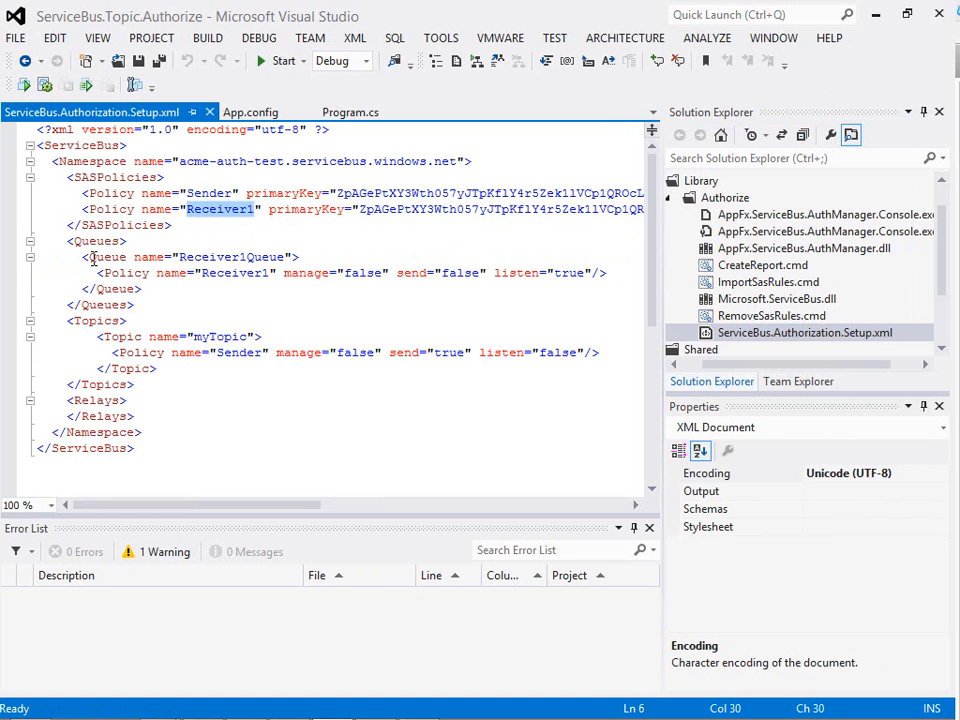
# Run CreateReport.cmd to regenerate ServiceBusReport.html in the Authorize folder
pyautogui.doubleClick(230, 256)
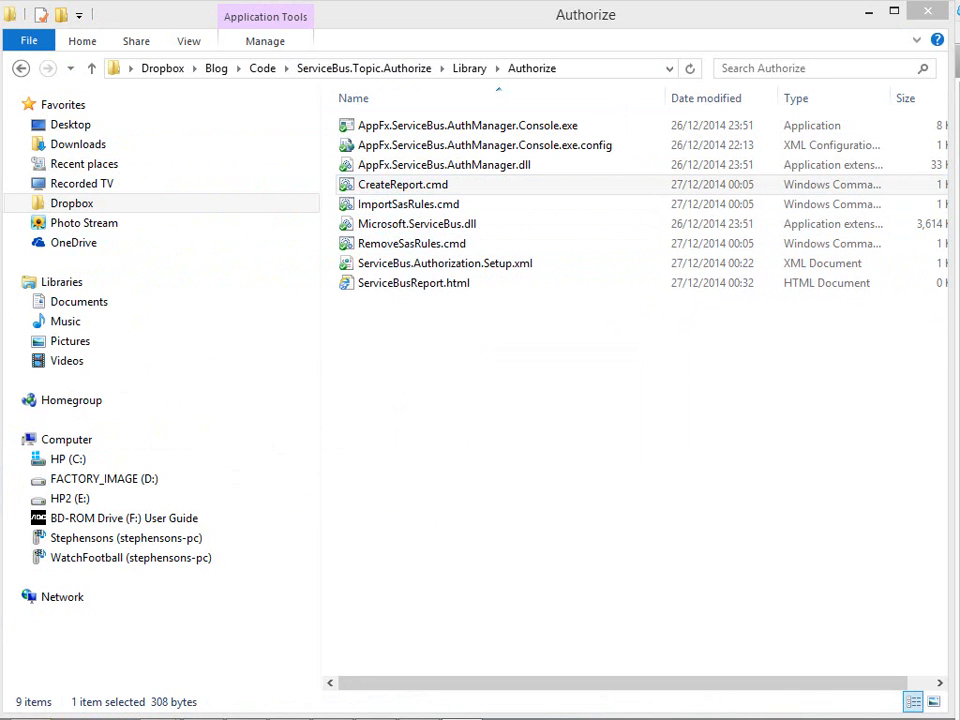
pyautogui.doubleClick(404, 184)
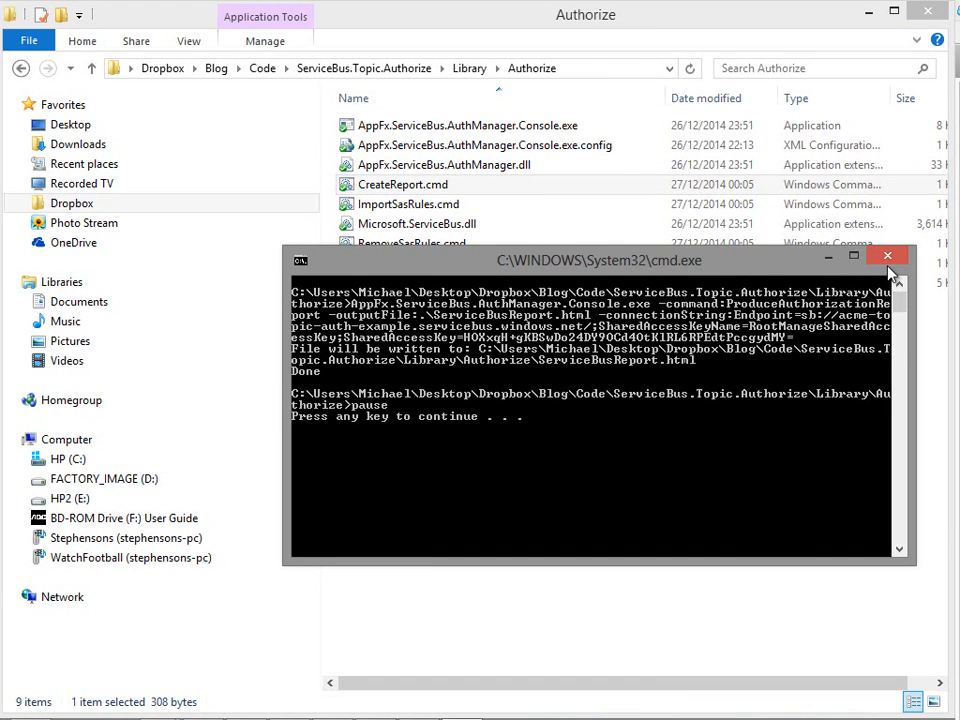
pyautogui.click(888, 256)
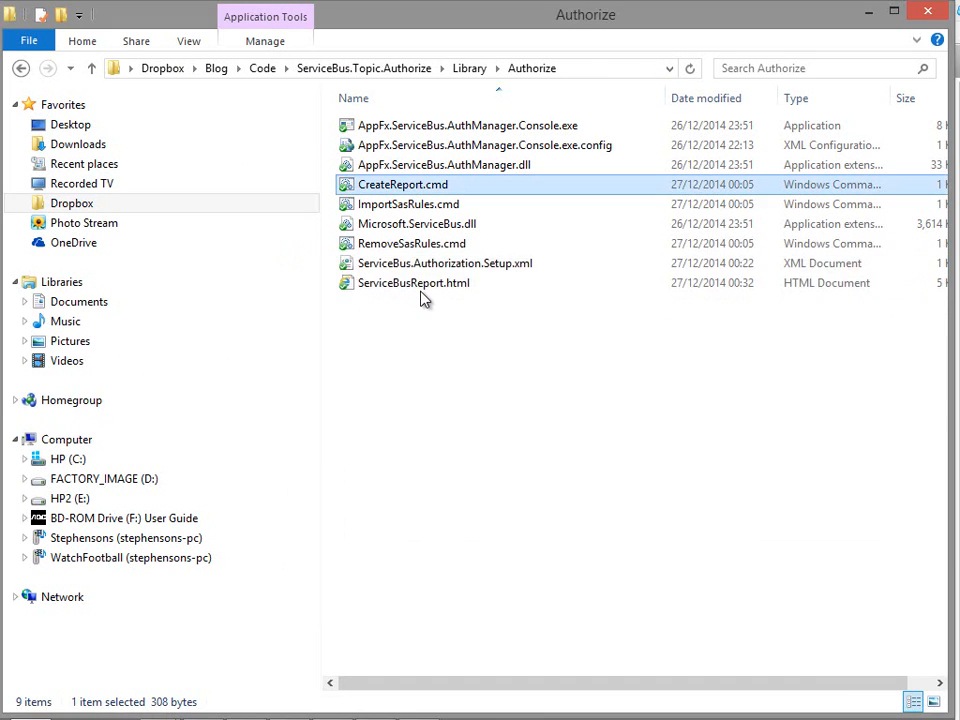
# Review ServiceBusReport.html in Internet Explorer, confirming no SAS policies or permissions are listed
pyautogui.doubleClick(412, 282)
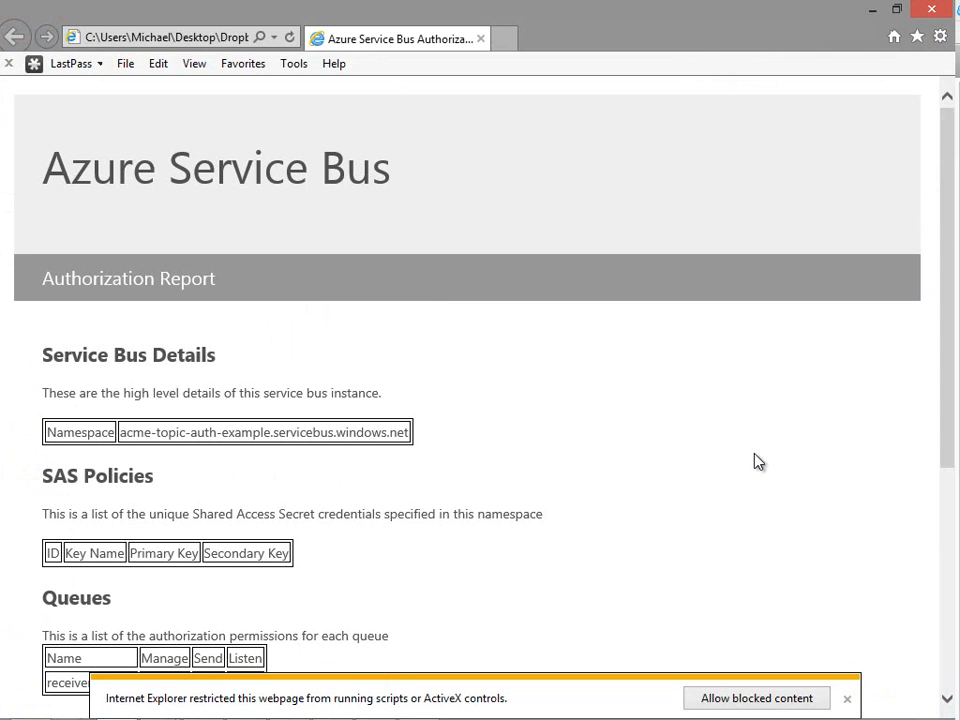
pyautogui.moveTo(658, 412)
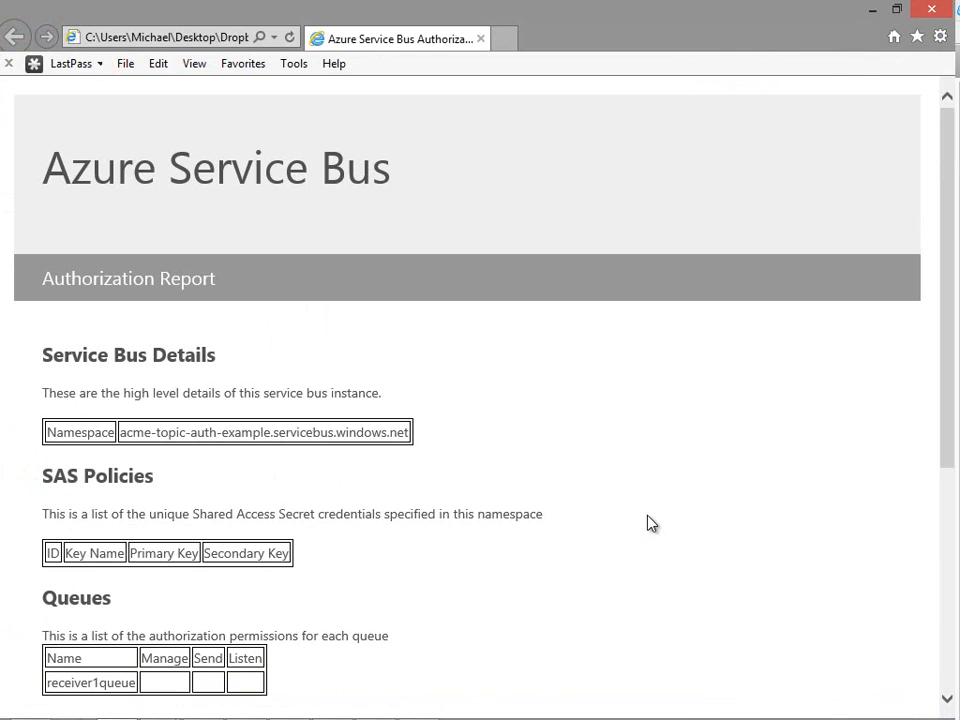
pyautogui.moveTo(618, 538)
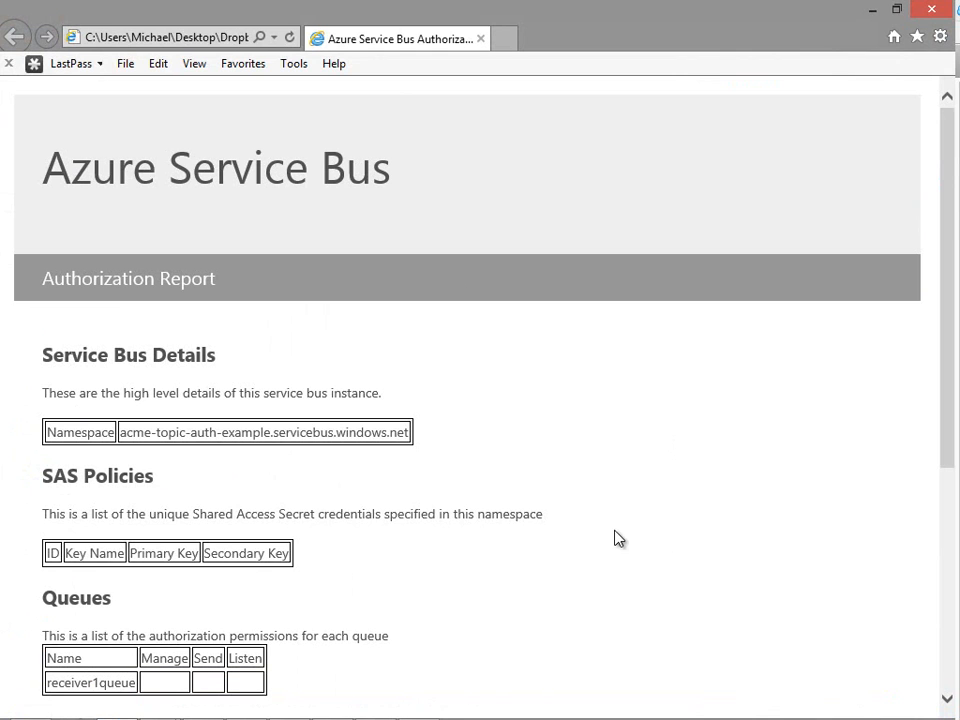
pyautogui.moveTo(604, 528)
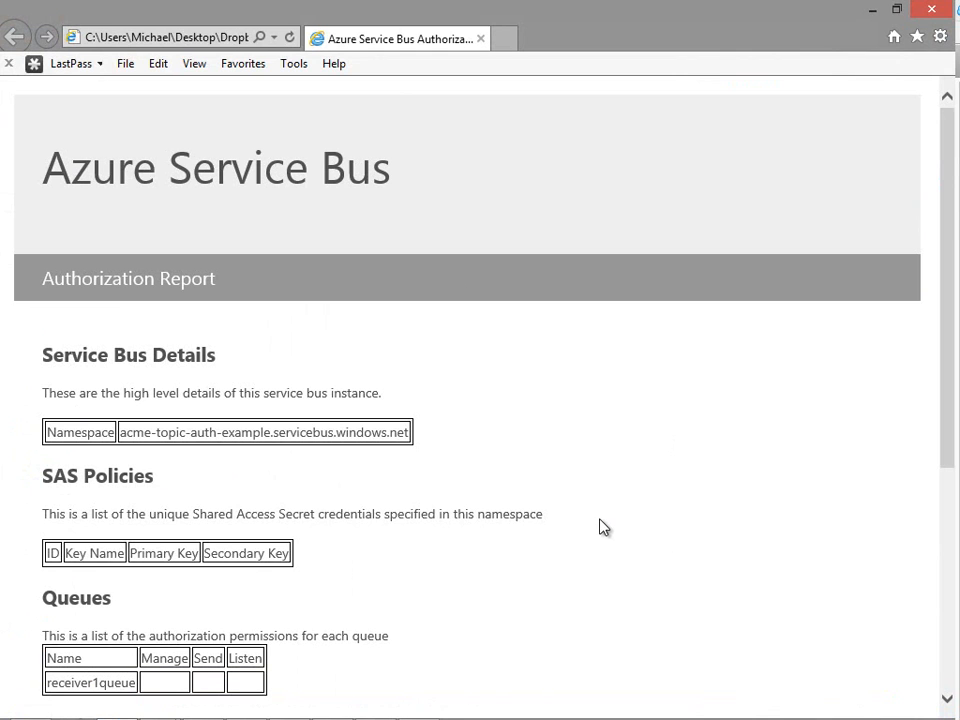
pyautogui.moveTo(608, 520)
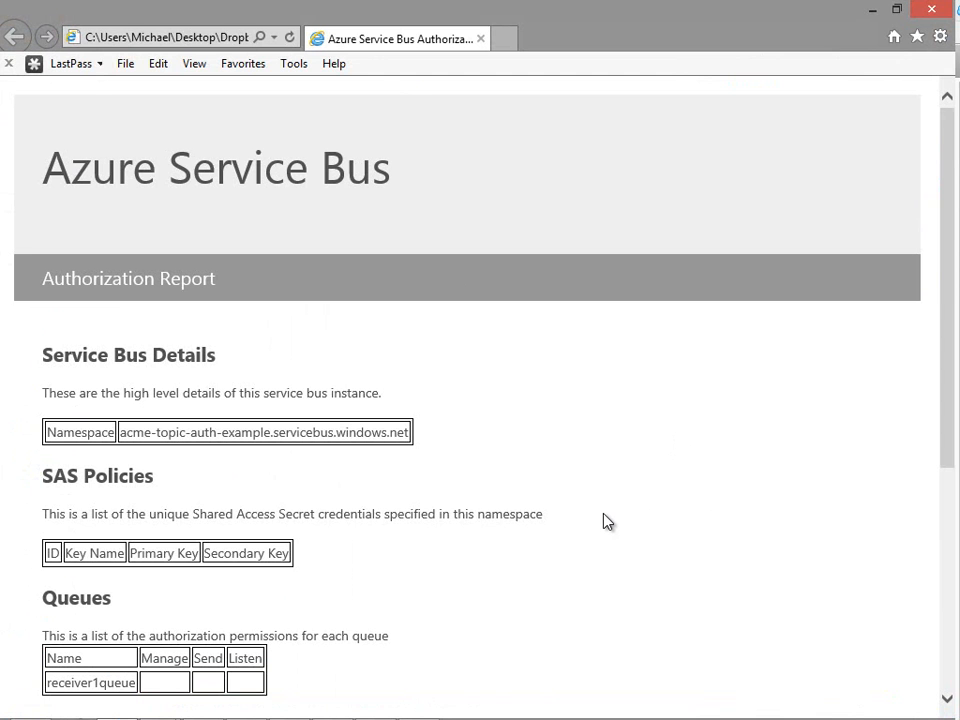
pyautogui.moveTo(610, 514)
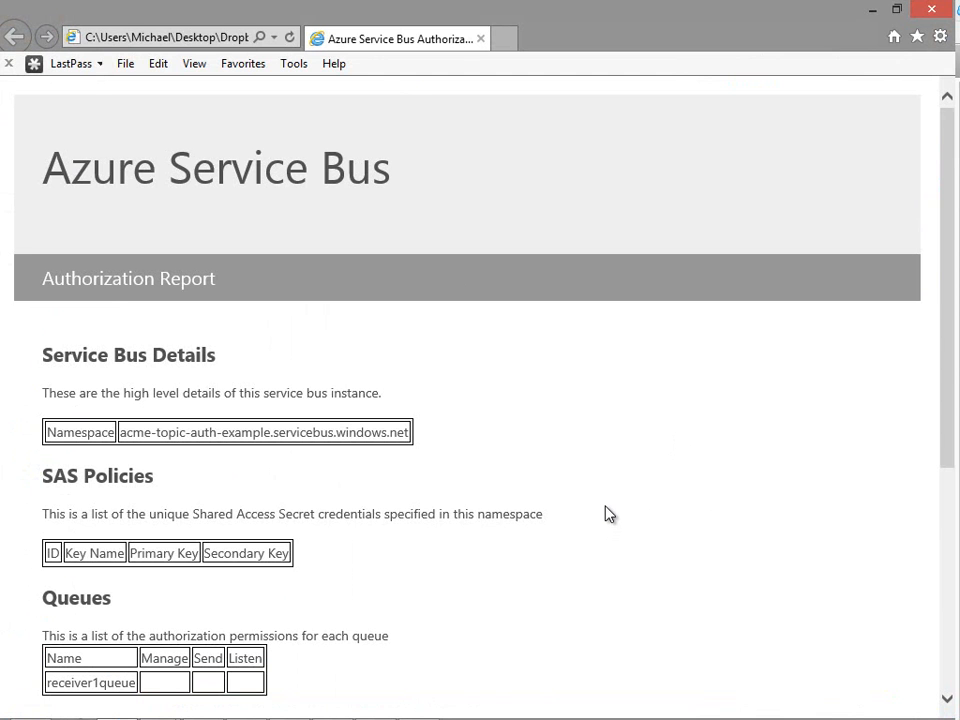
pyautogui.scroll(-3)
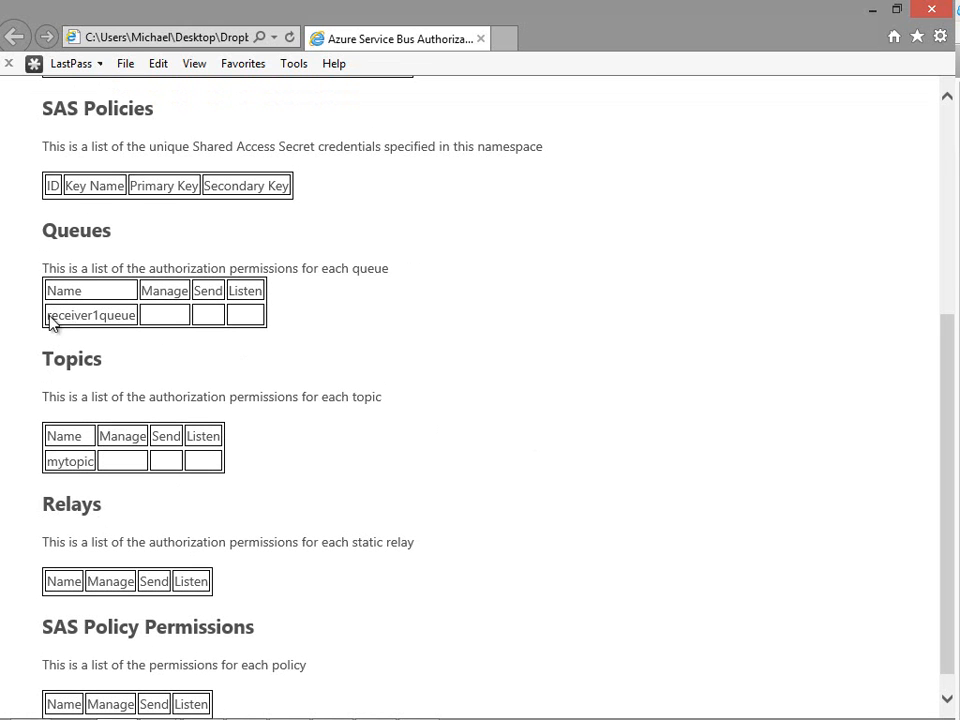
pyautogui.moveTo(932, 8)
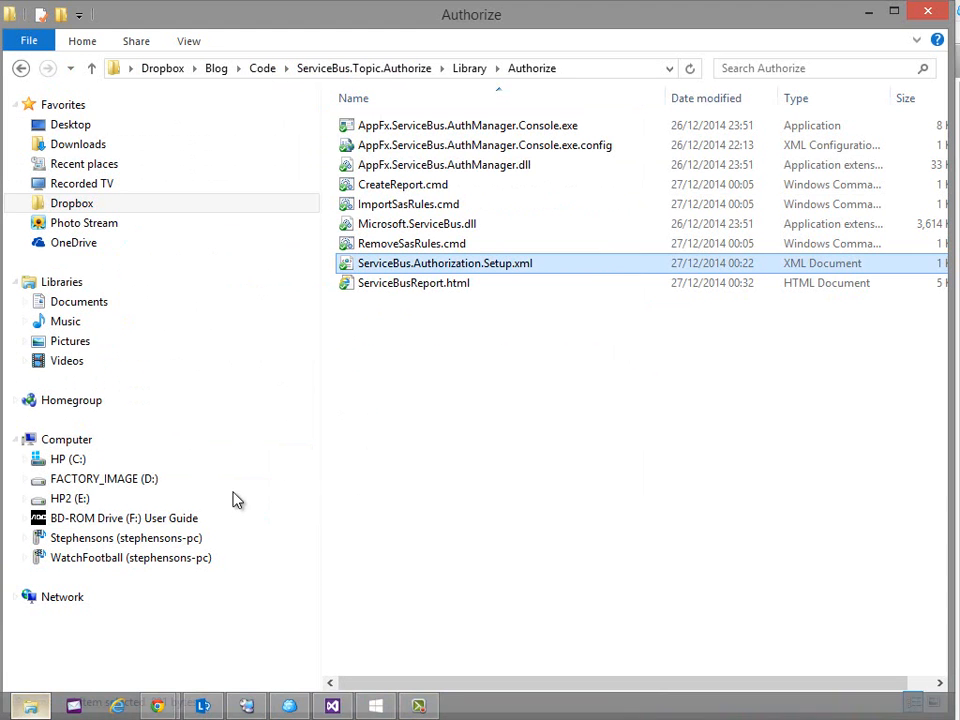
# Run ImportSasRules.cmd to import the SAS policies for Receiver1Queue and myTopic
pyautogui.click(444, 264)
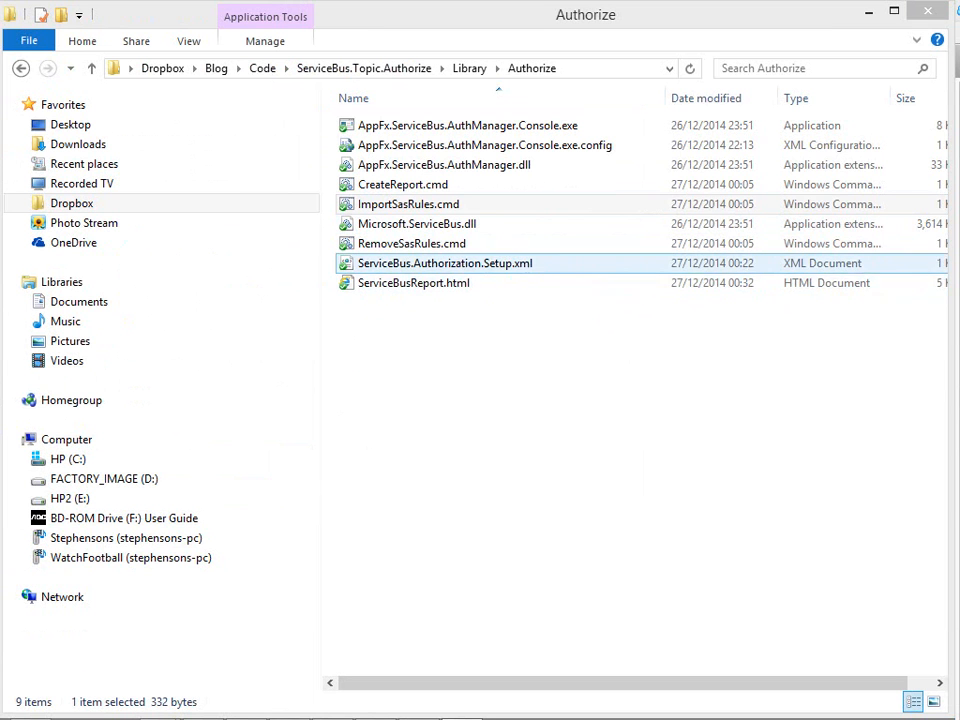
pyautogui.doubleClick(408, 204)
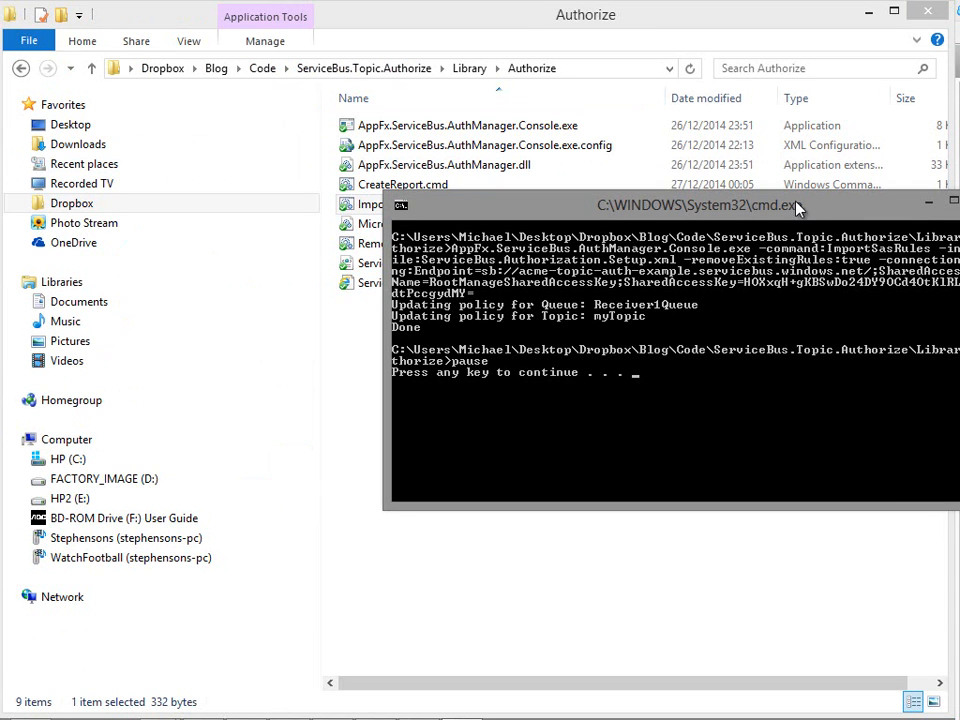
pyautogui.press('enter')
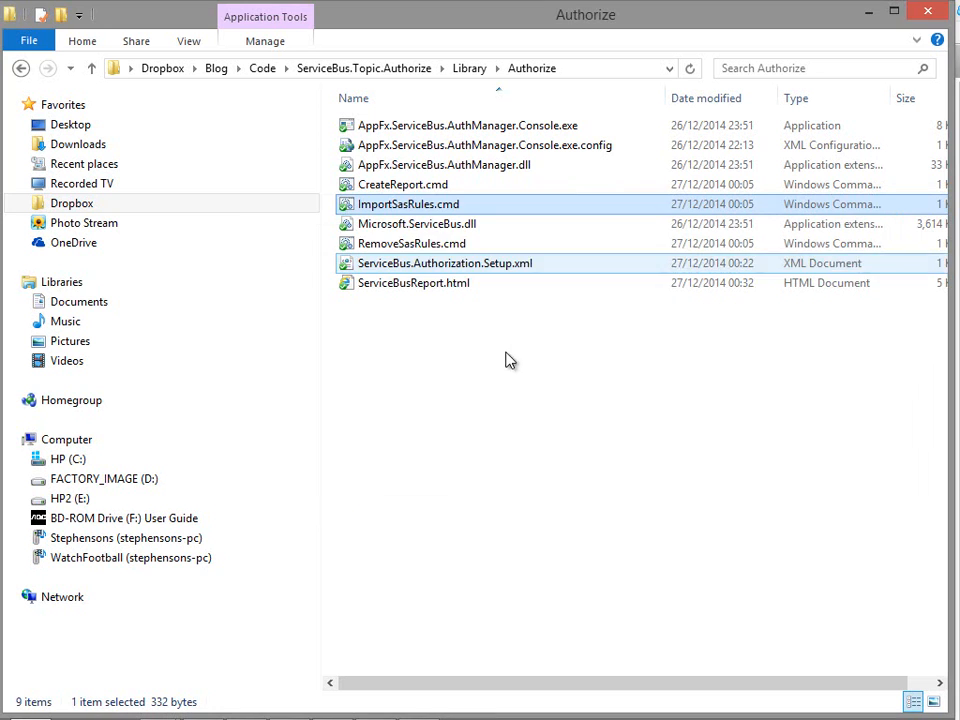
# Run CreateReport.cmd to regenerate ServiceBusReport.html
pyautogui.click(402, 184)
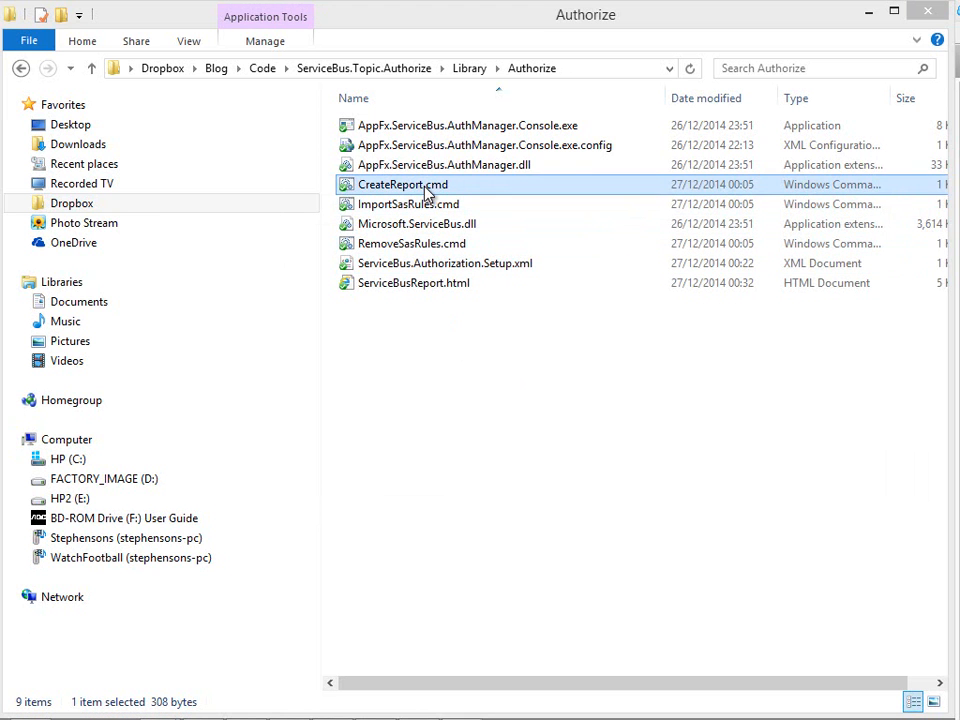
pyautogui.doubleClick(400, 184)
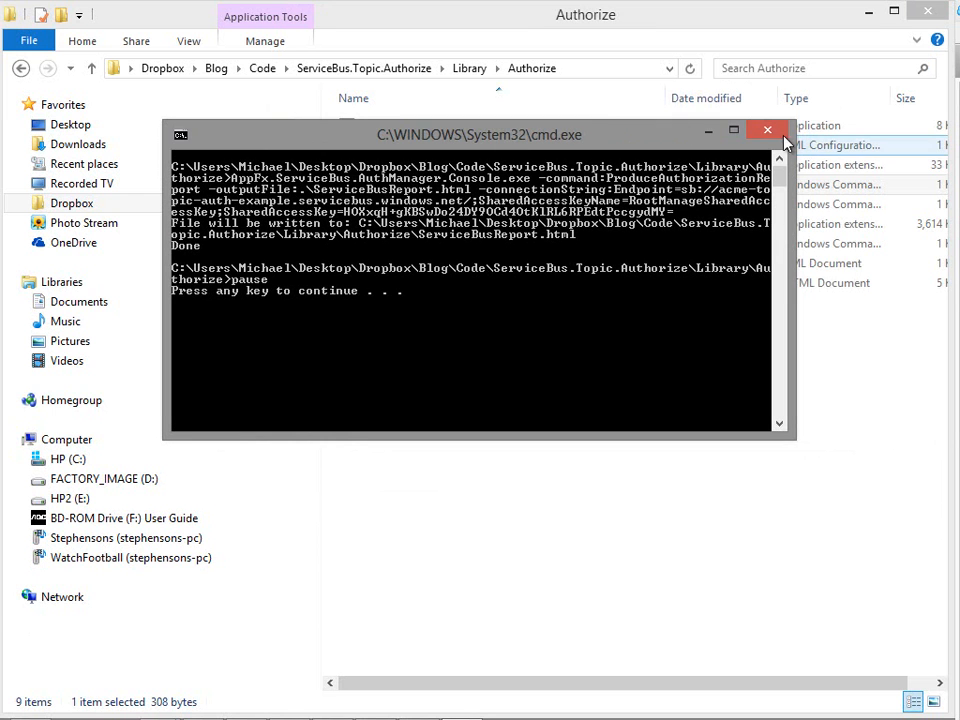
pyautogui.moveTo(768, 130)
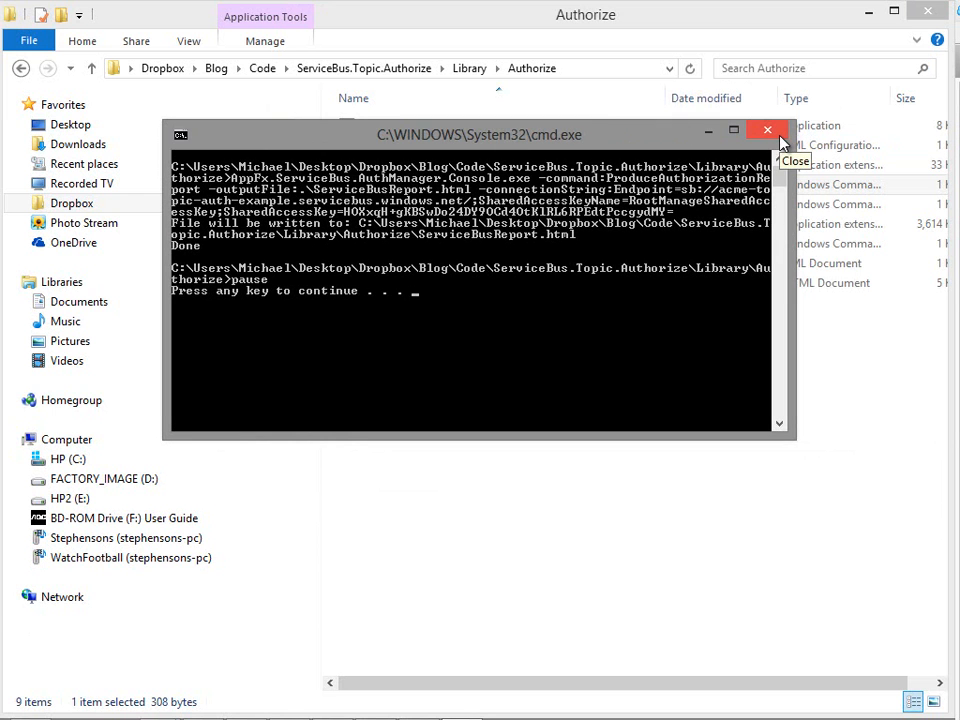
pyautogui.click(768, 130)
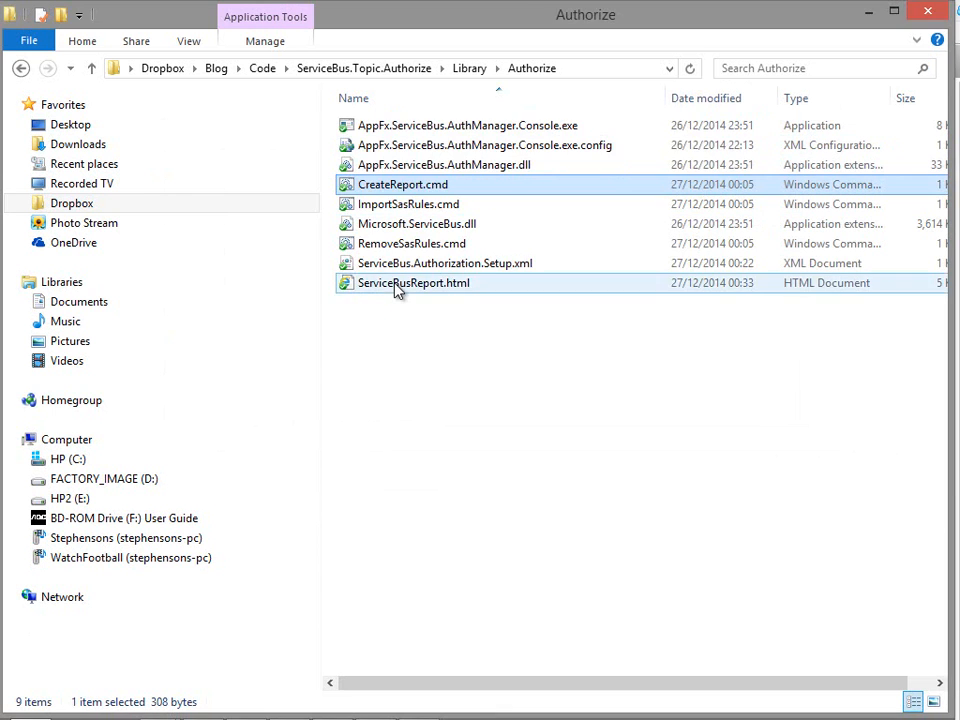
# Review the regenerated report: Receiver1 has Listen on receiver1queue and Sender has Send on mytopic
pyautogui.doubleClick(412, 282)
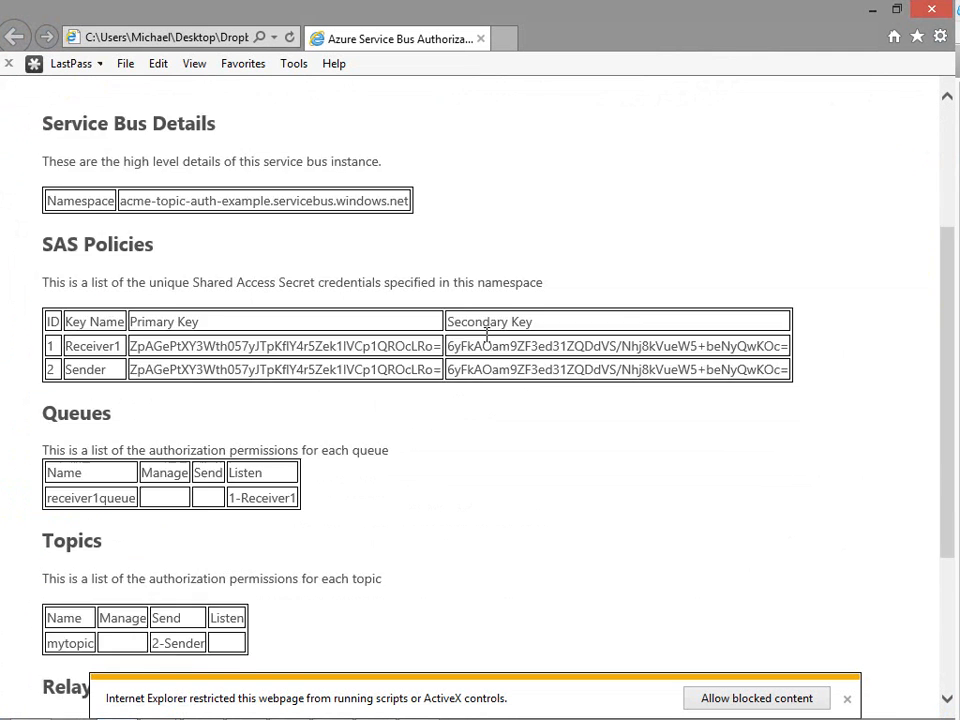
pyautogui.scroll(-3)
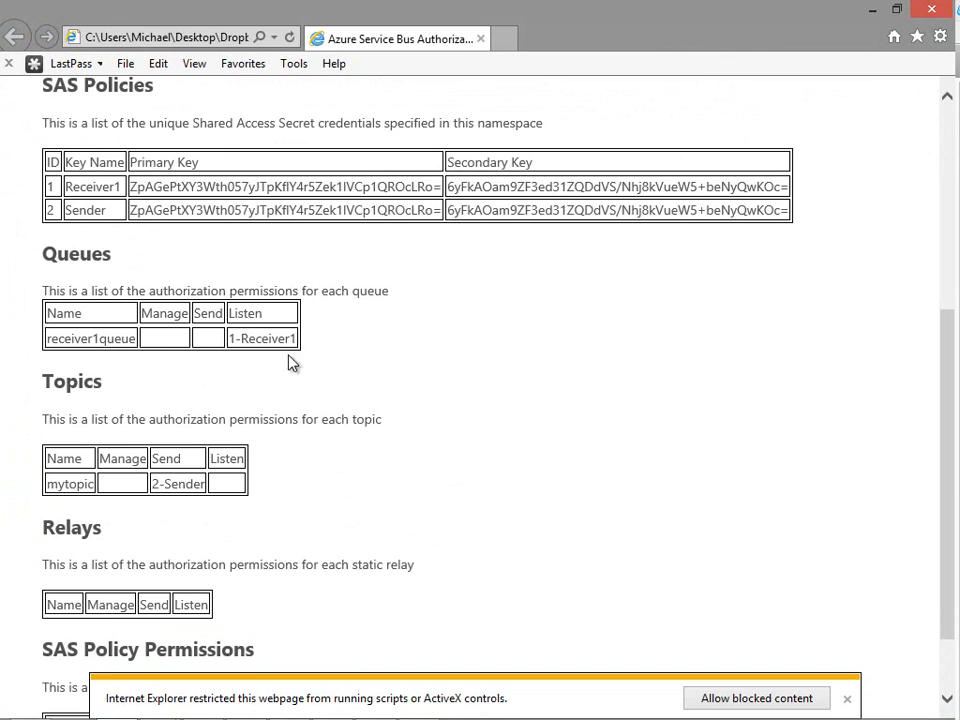
pyautogui.doubleClick(262, 338)
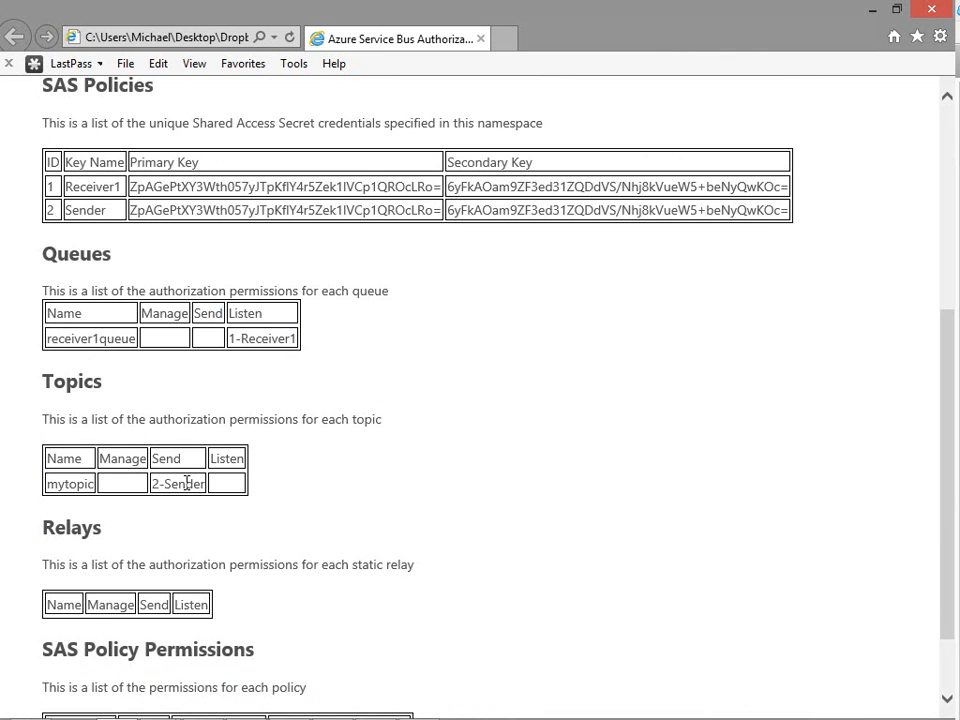
pyautogui.doubleClick(68, 482)
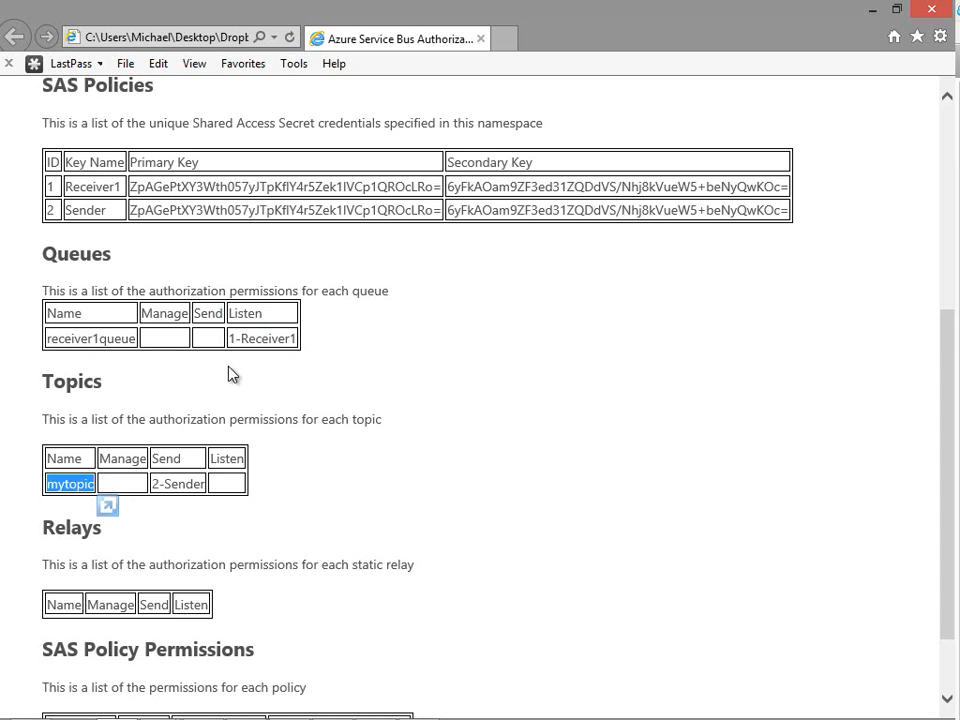
pyautogui.scroll(-3)
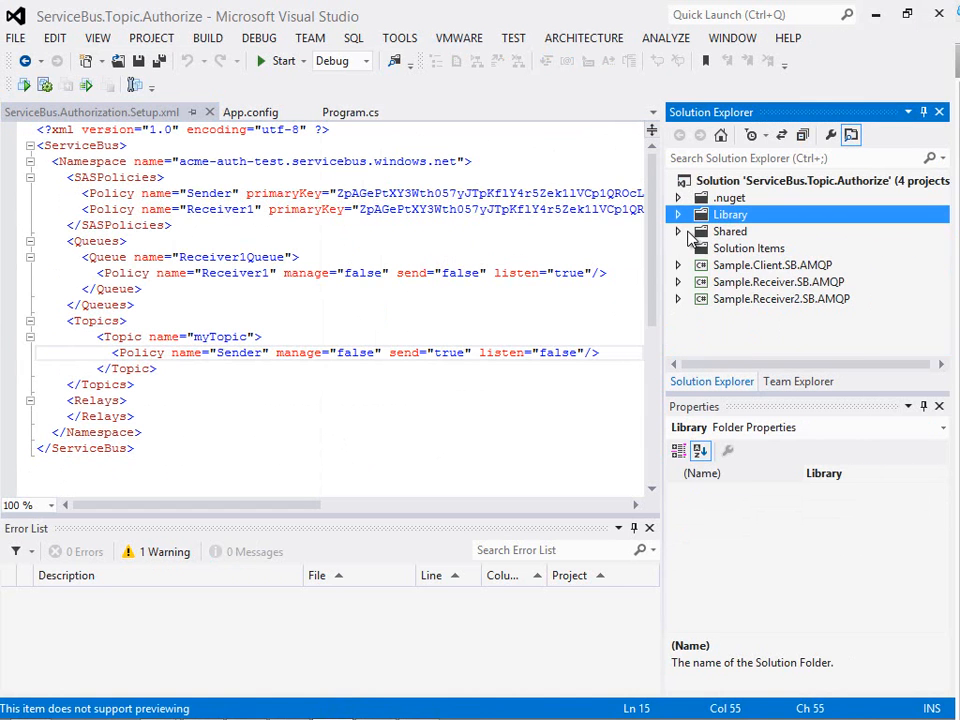
# Check App.config files: Sample.Client uses the Sender key, Sample.Receiver uses the Receiver1 key
pyautogui.click(678, 214)
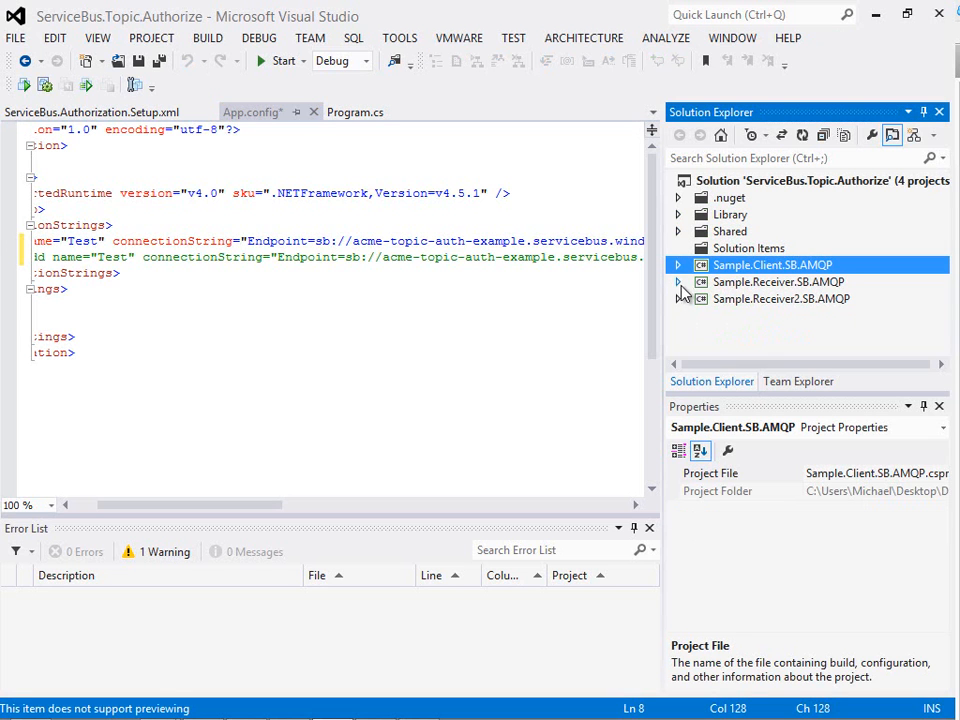
pyautogui.click(680, 264)
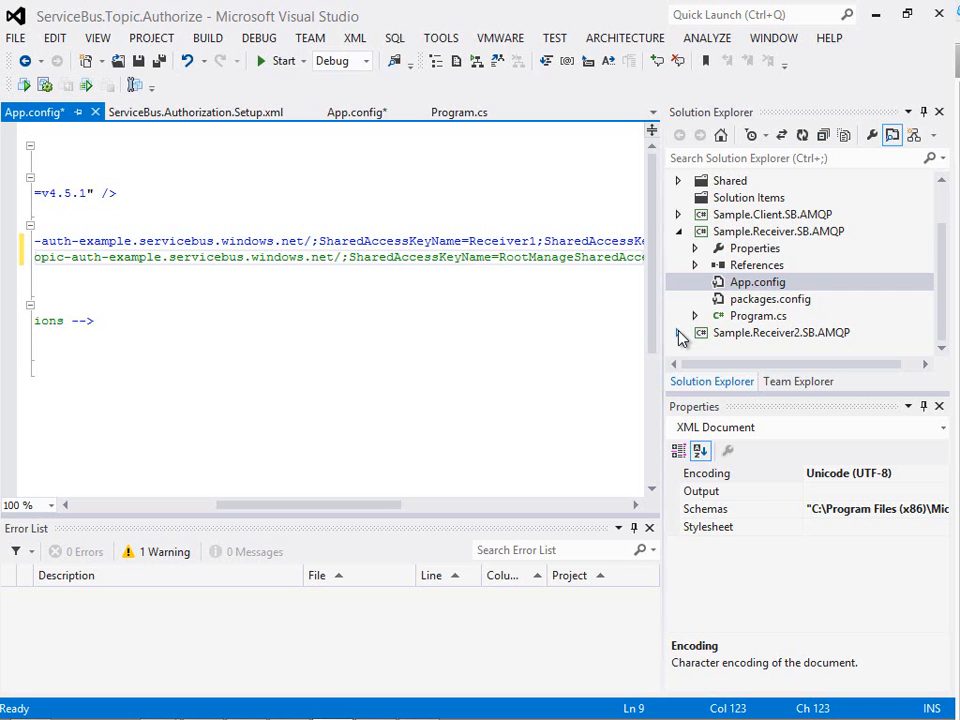
pyautogui.click(758, 316)
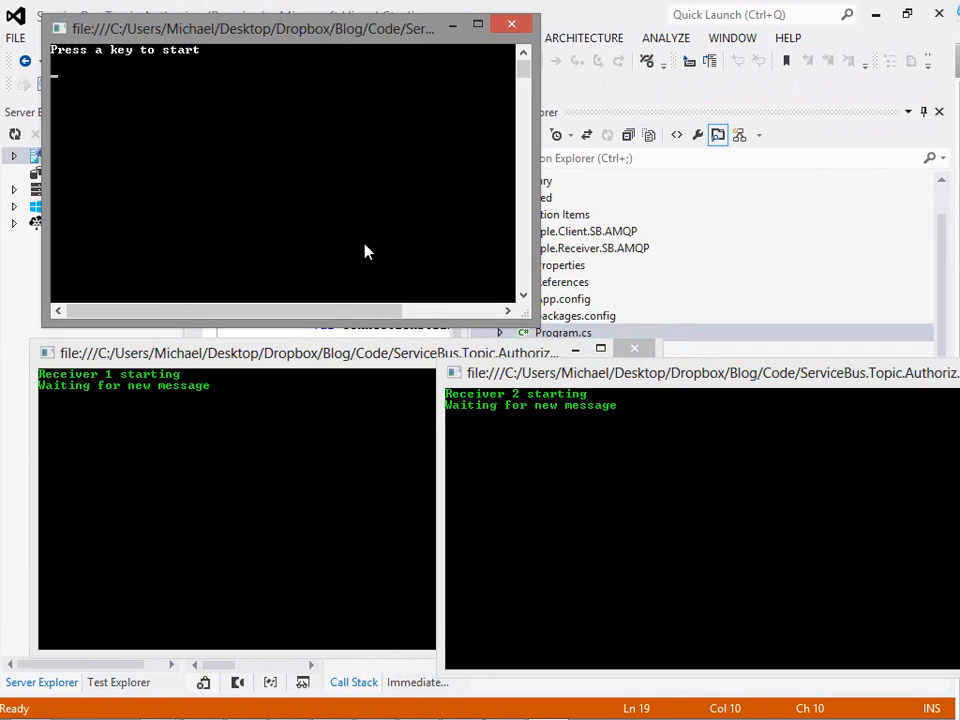
# Send a Hello world message from the client console, received by Receiver 1 and Receiver 2
pyautogui.press('enter')
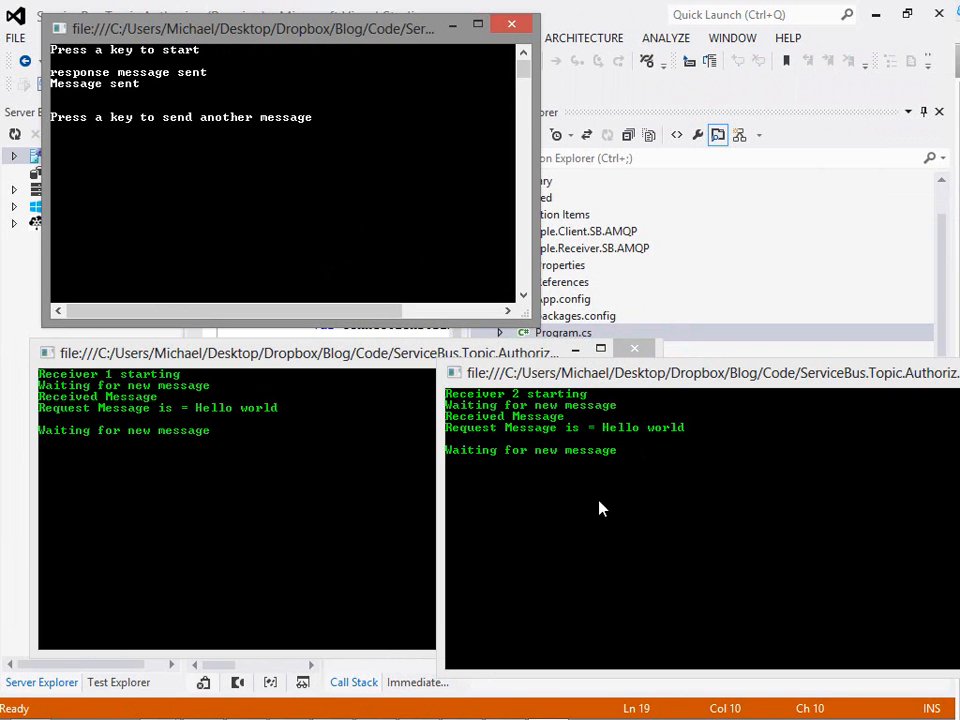
pyautogui.moveTo(124, 412)
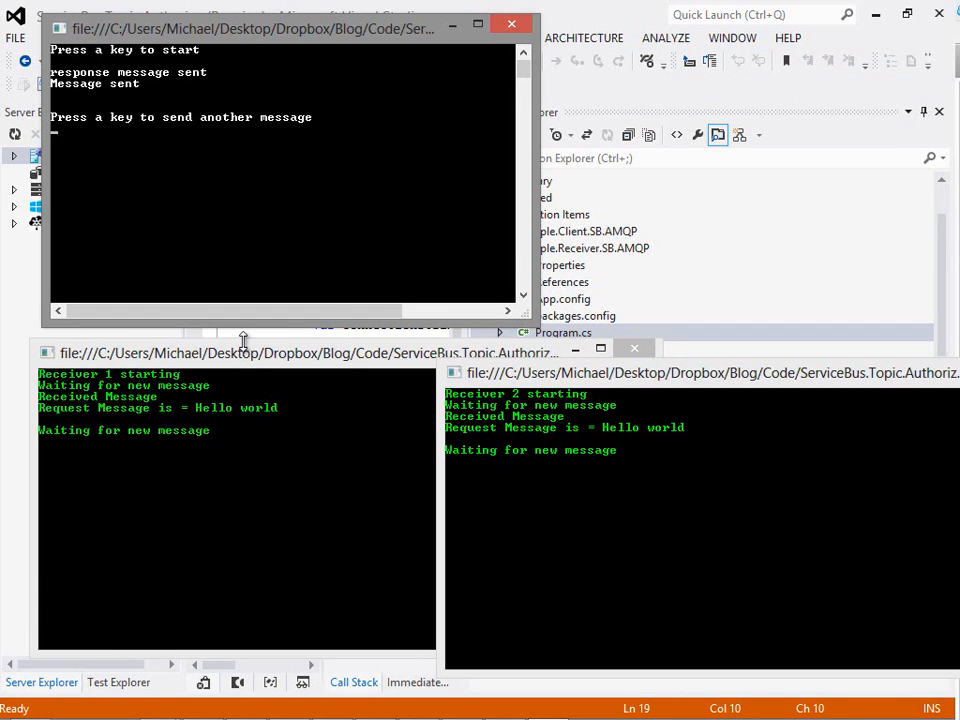
pyautogui.moveTo(246, 362)
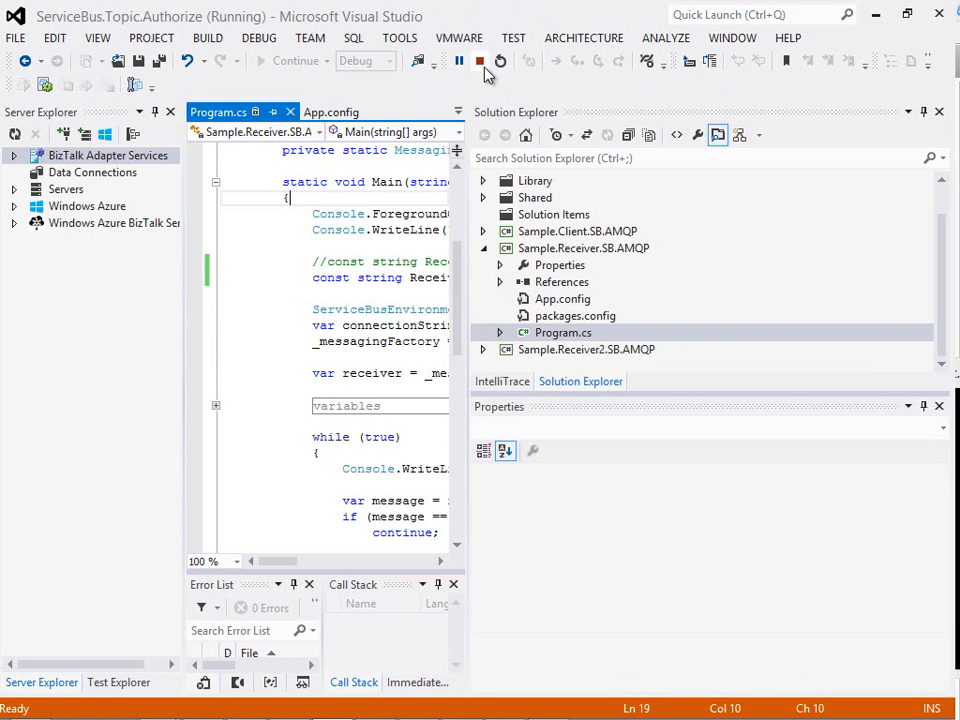
# Stop debugging and change Sample.Receiver's ReceivePath to myTopic/Subscriptions/receiver1
pyautogui.click(480, 60)
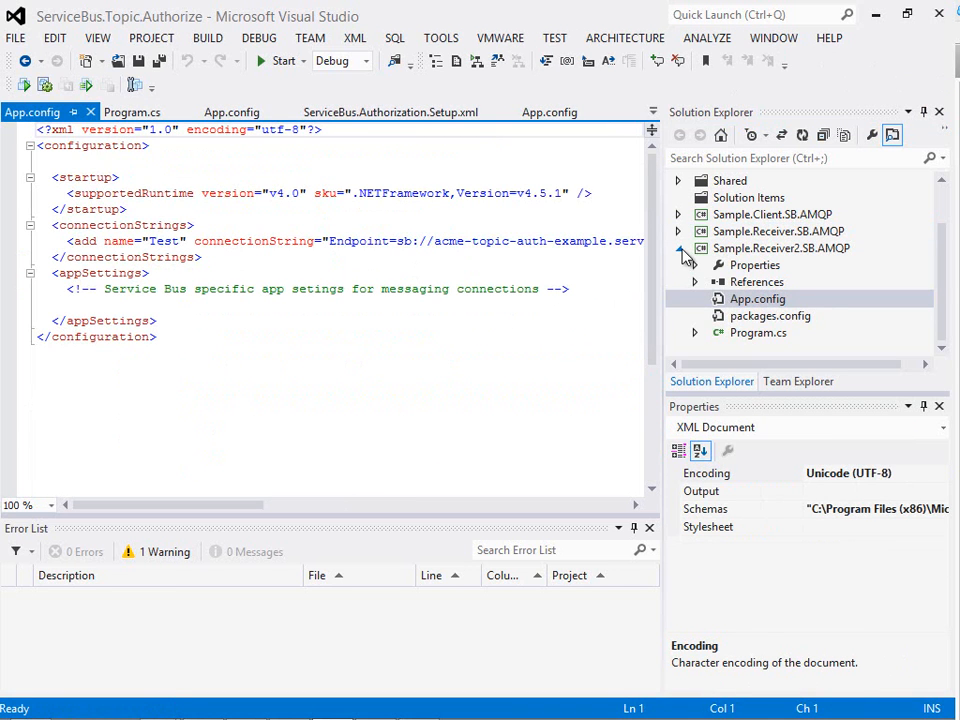
pyautogui.click(782, 332)
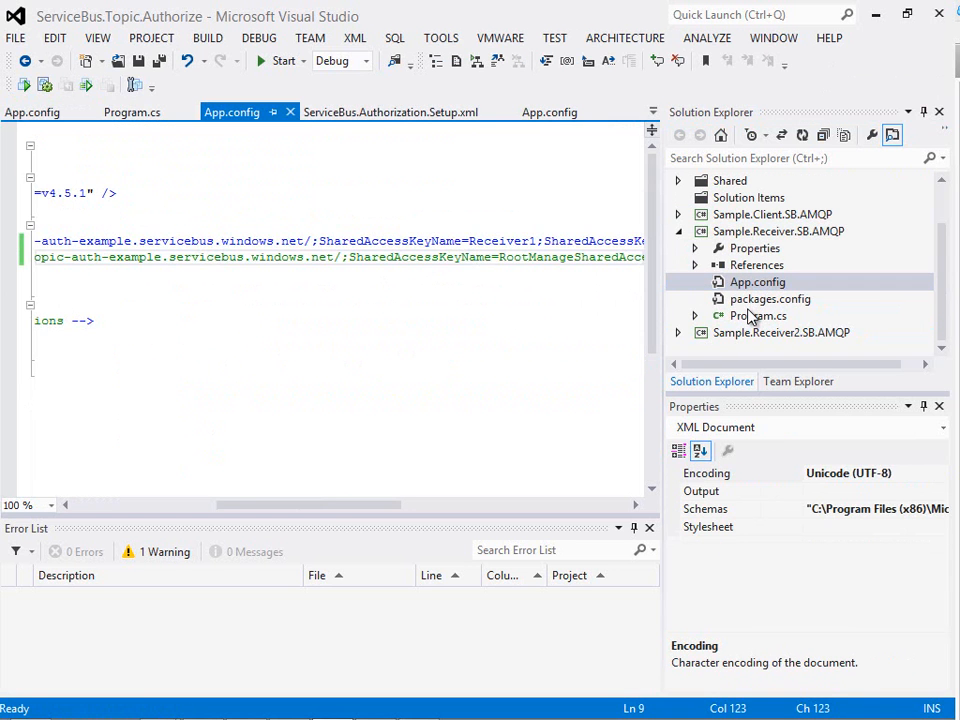
pyautogui.doubleClick(760, 316)
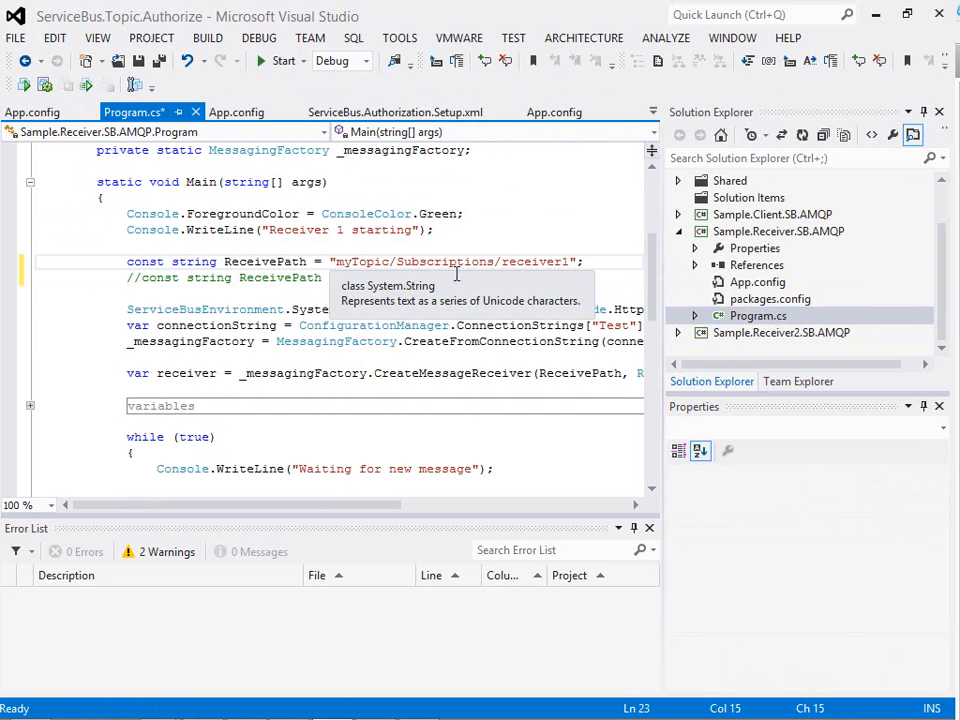
pyautogui.doubleClick(536, 260)
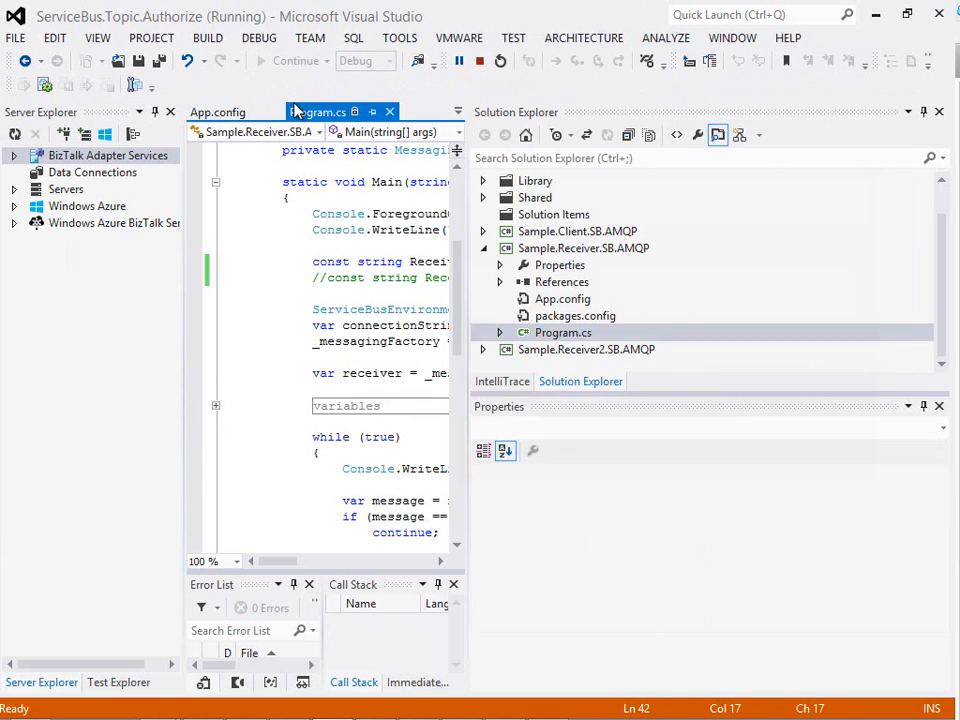
# Run the solution and inspect the MessagingException at receiver.Receive(): token has an invalid signature
pyautogui.click(288, 60)
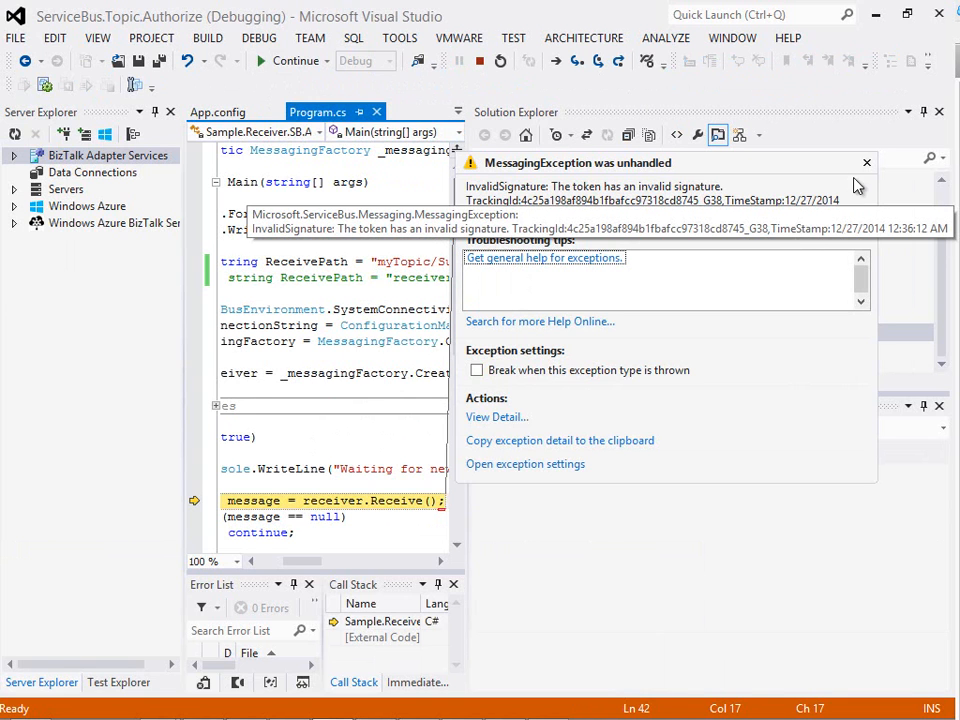
pyautogui.click(866, 162)
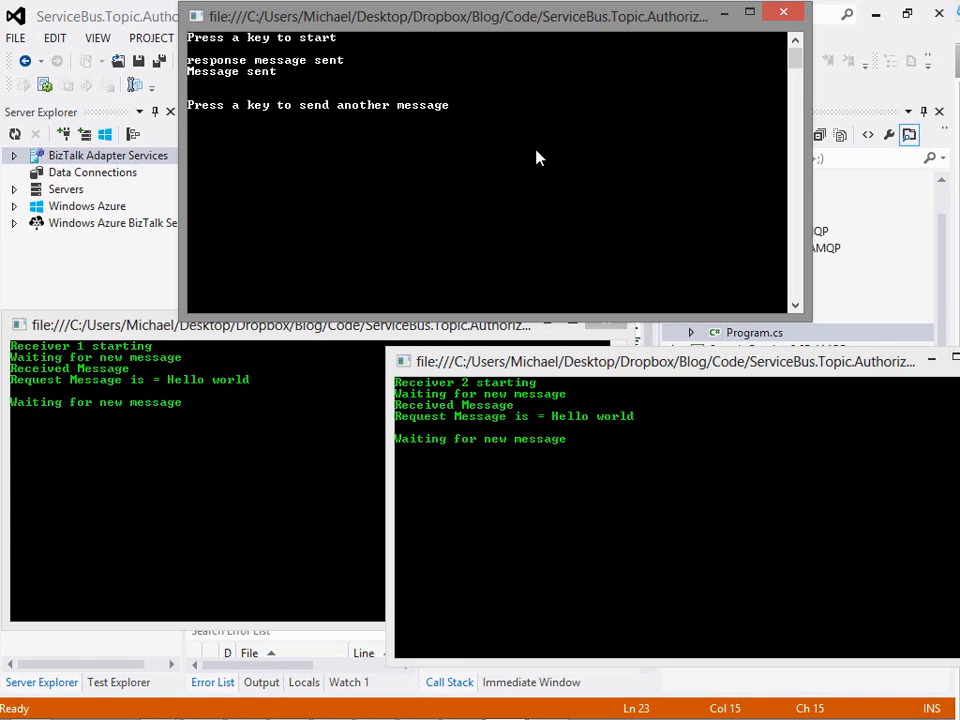
# Send another Hello world message from the client, received by both receivers
pyautogui.press('enter')
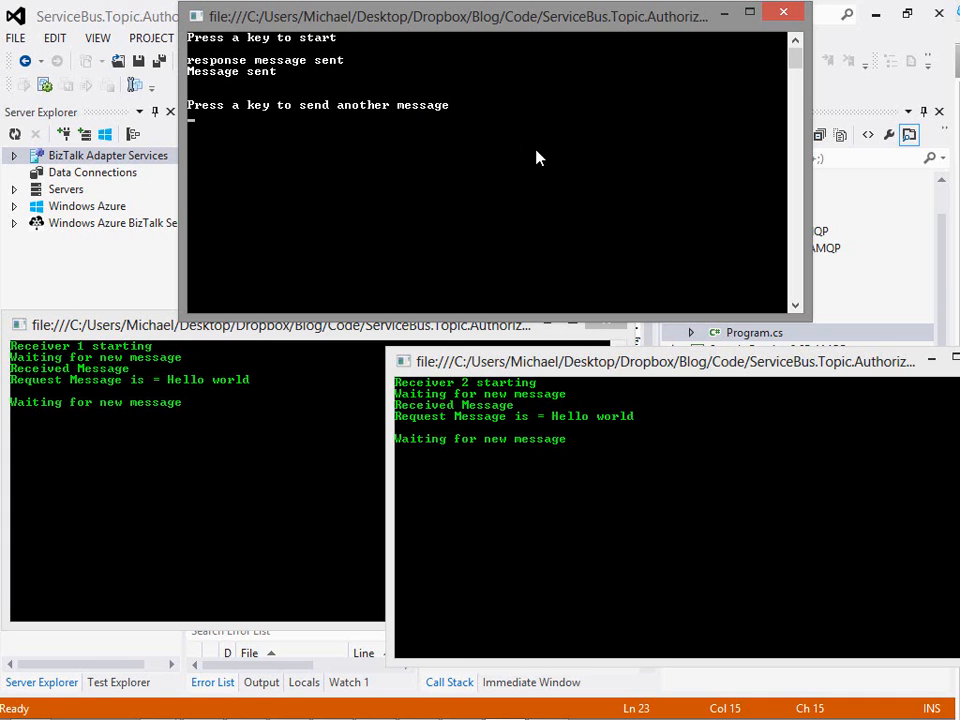